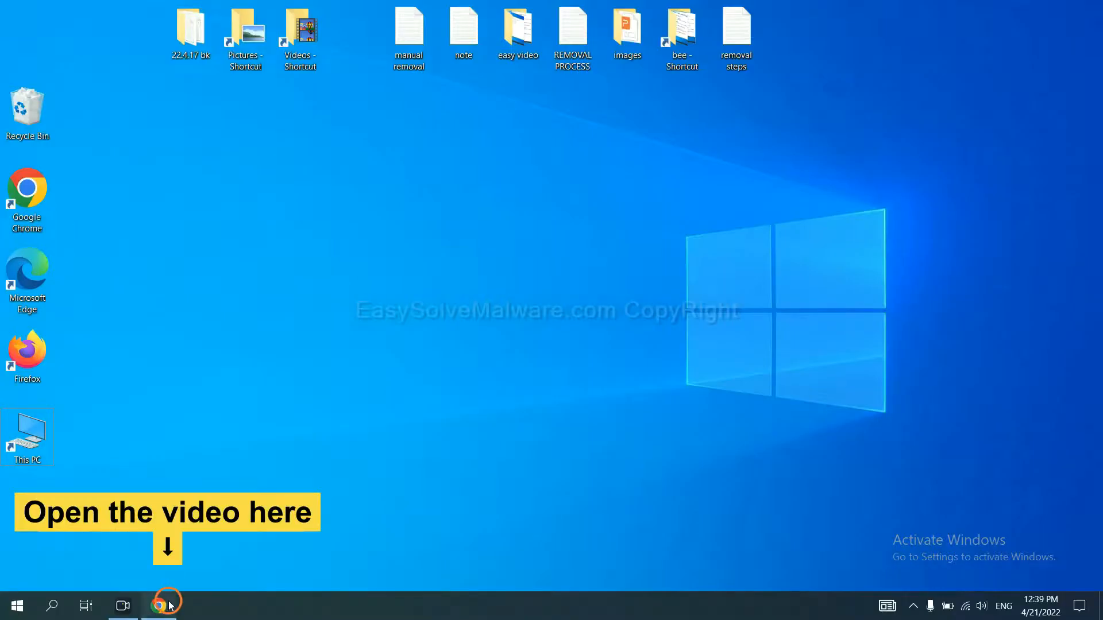
Download the SpyHunter installer for Windows from the removal guide page in Chrome.
left_click(167, 606)
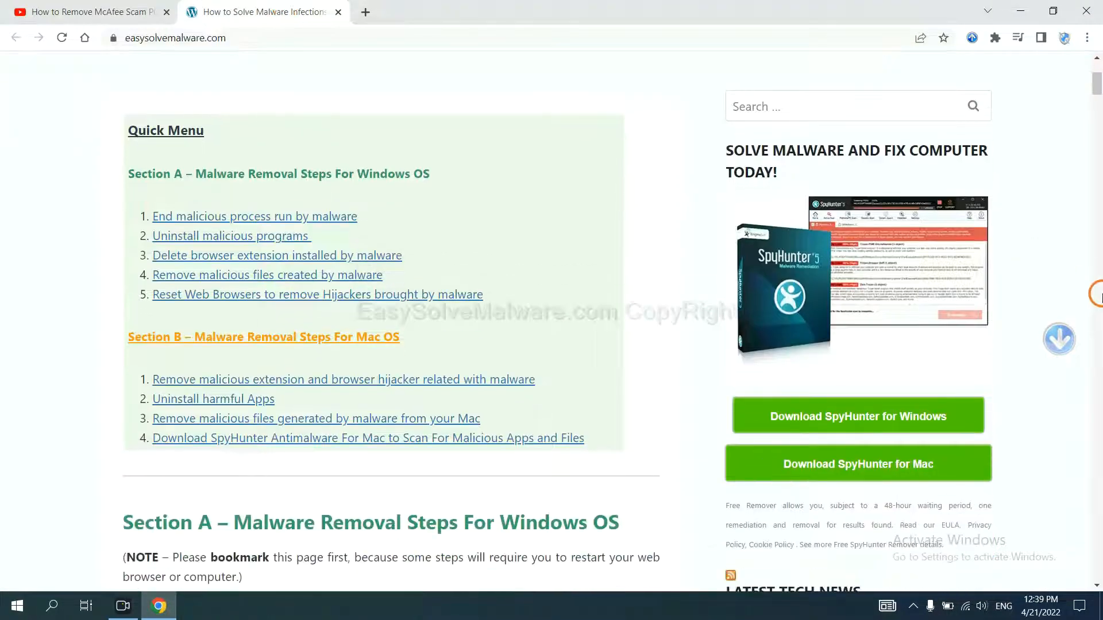
scroll("down", 3)
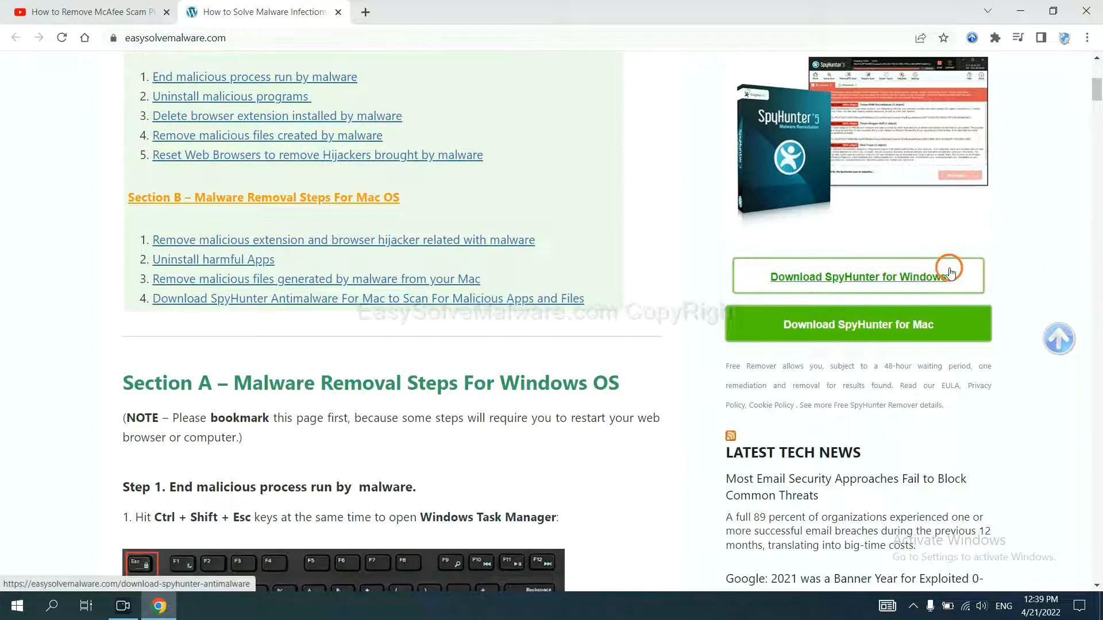
left_click(856, 277)
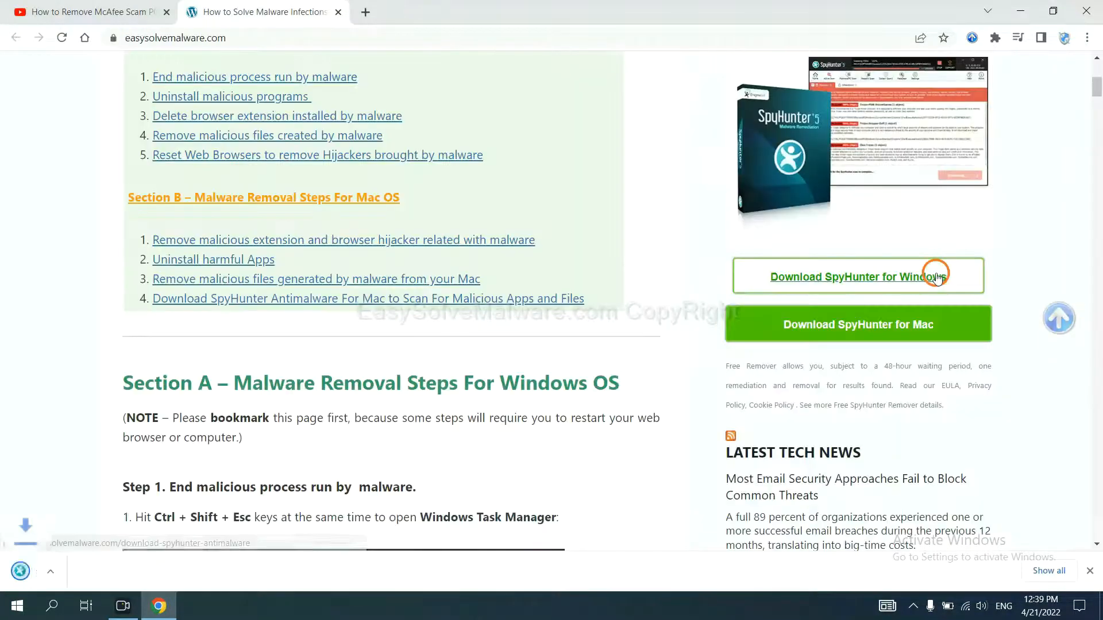
left_click(857, 277)
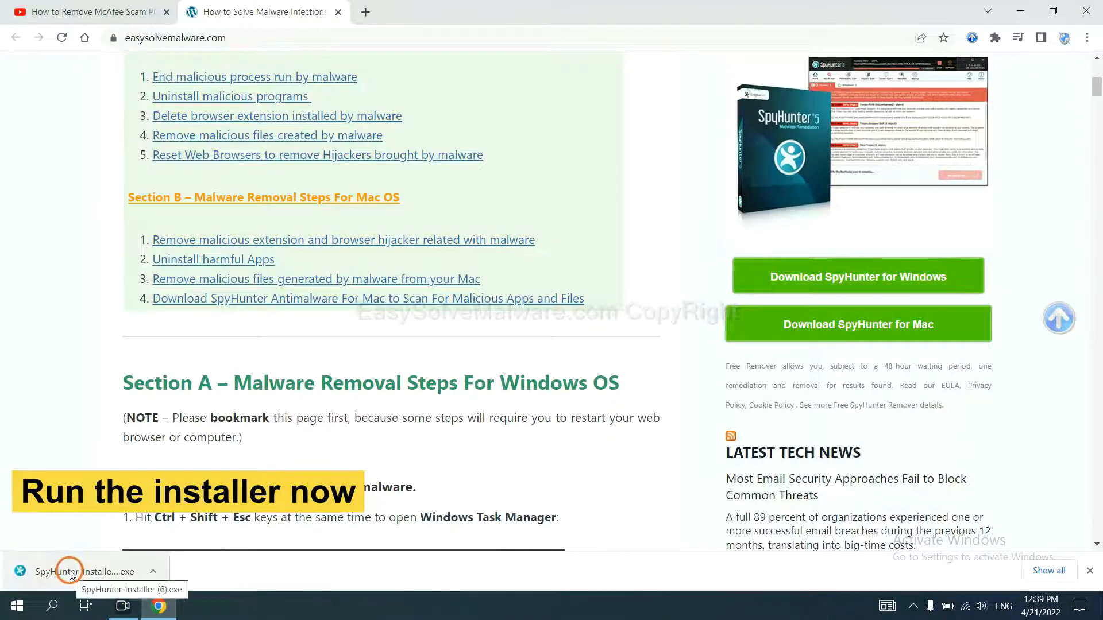
Install SpyHunter 5 in English with the EULA accepted, reaching its welcome screen.
left_click(70, 570)
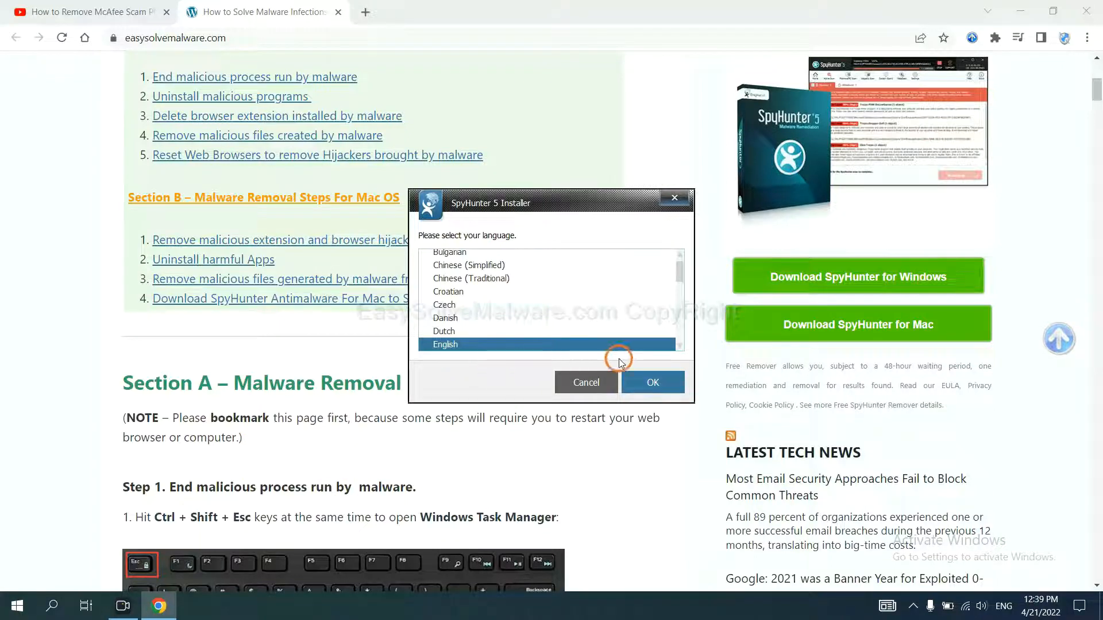
left_click(650, 382)
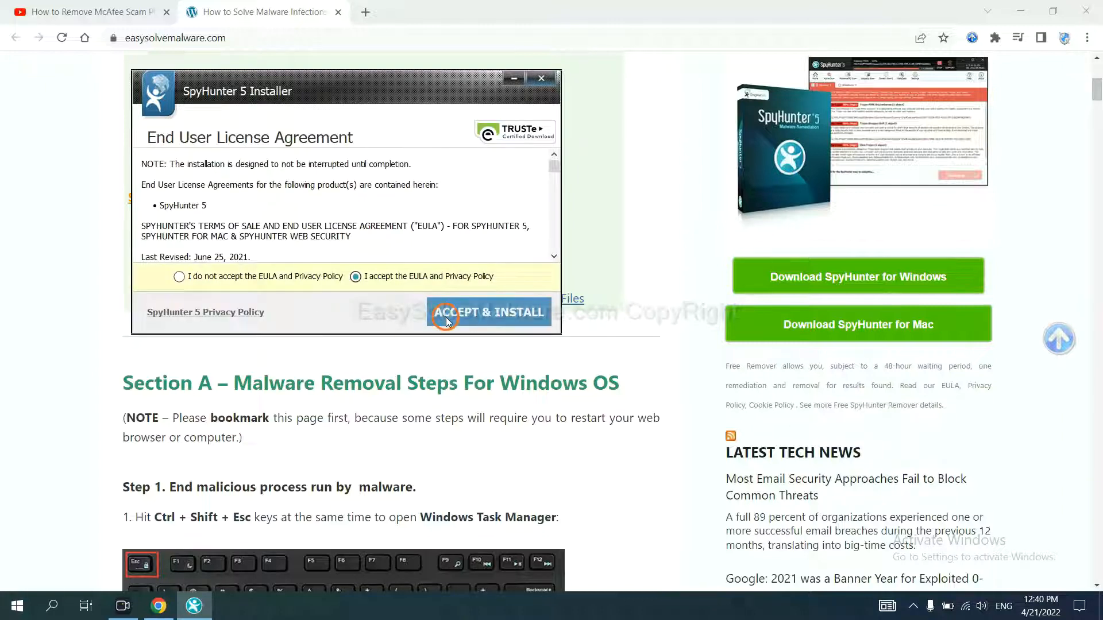
left_click(490, 312)
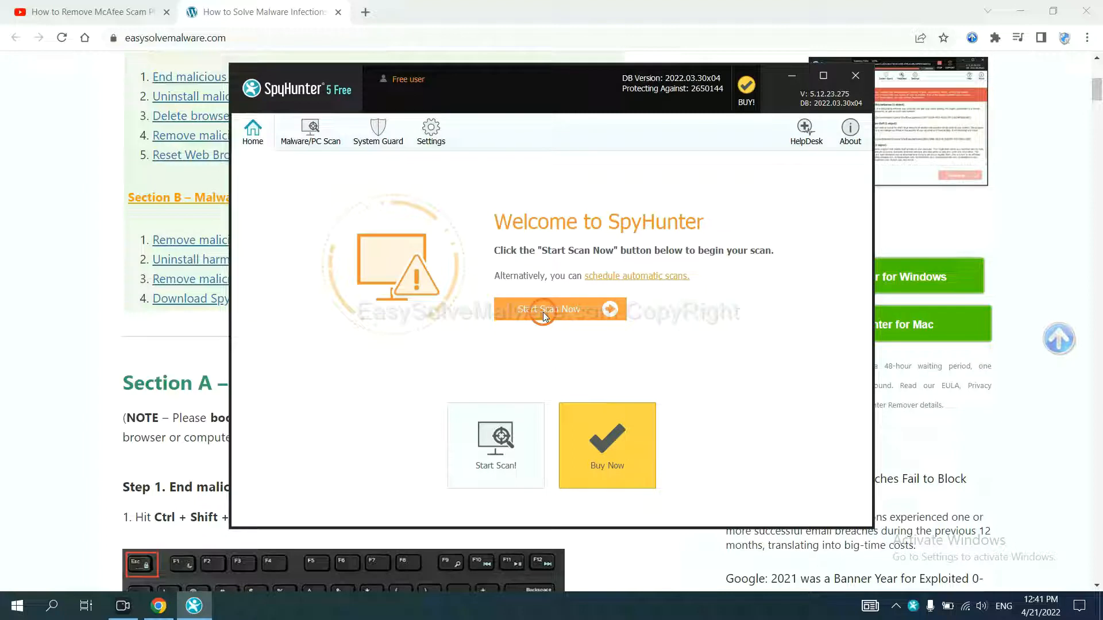
Run a SpyHunter malware scan, skip the unknown startup objects and request the free one-time fix.
left_click(553, 309)
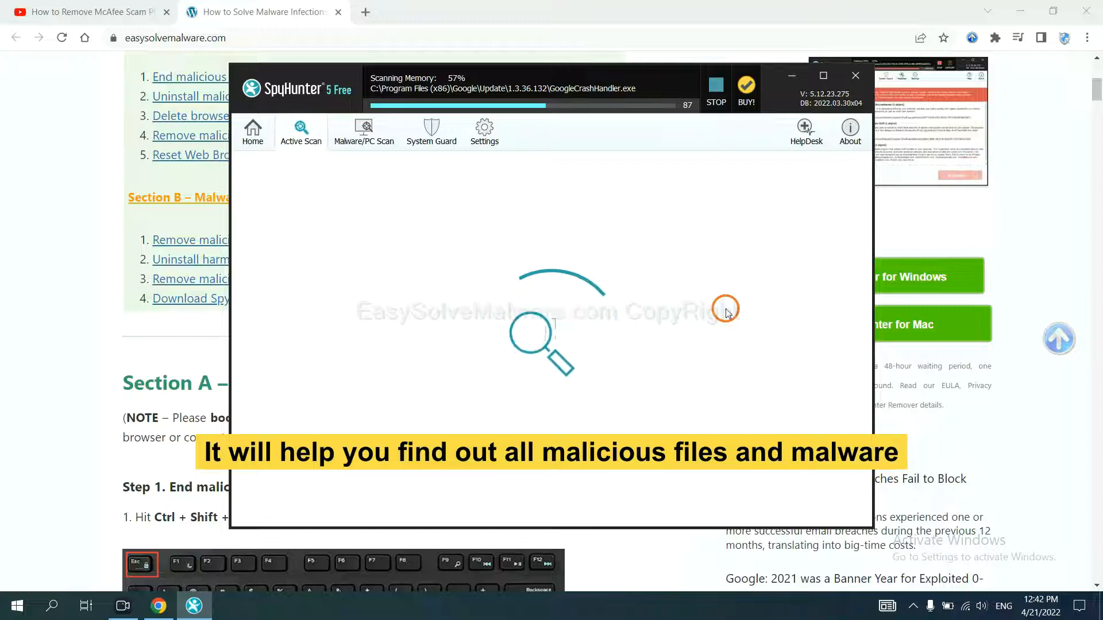
left_click(714, 90)
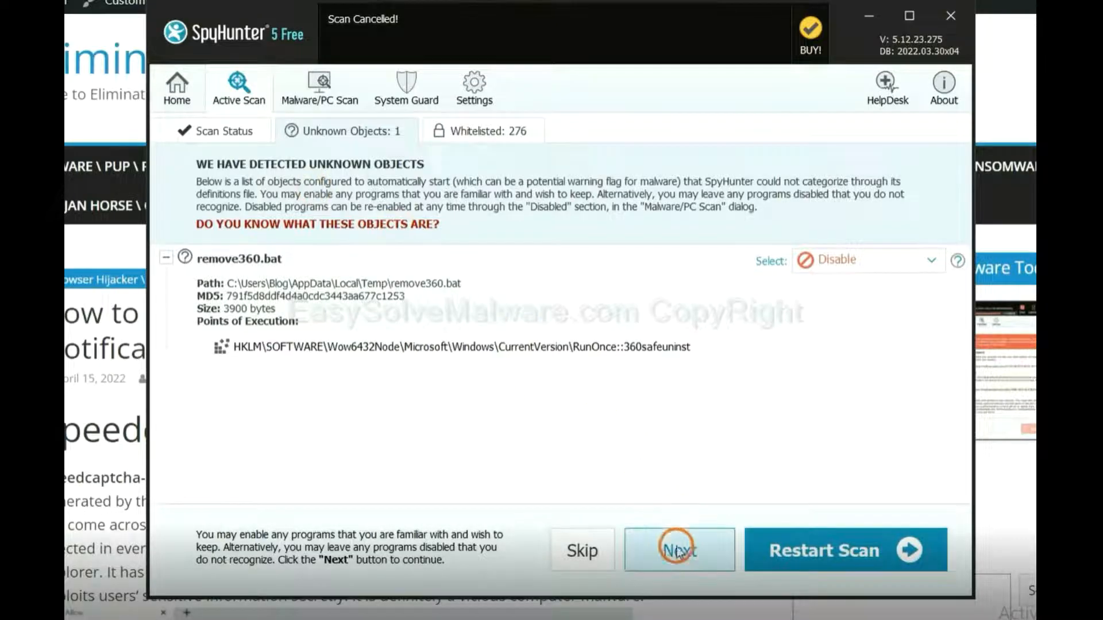
left_click(678, 551)
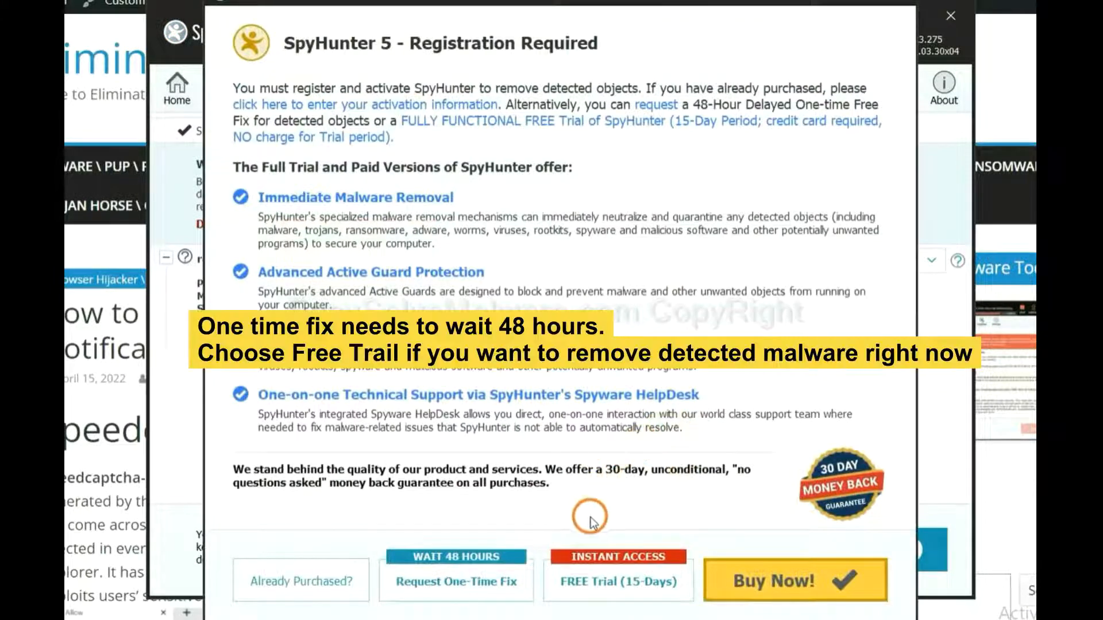
mouse_move(592, 508)
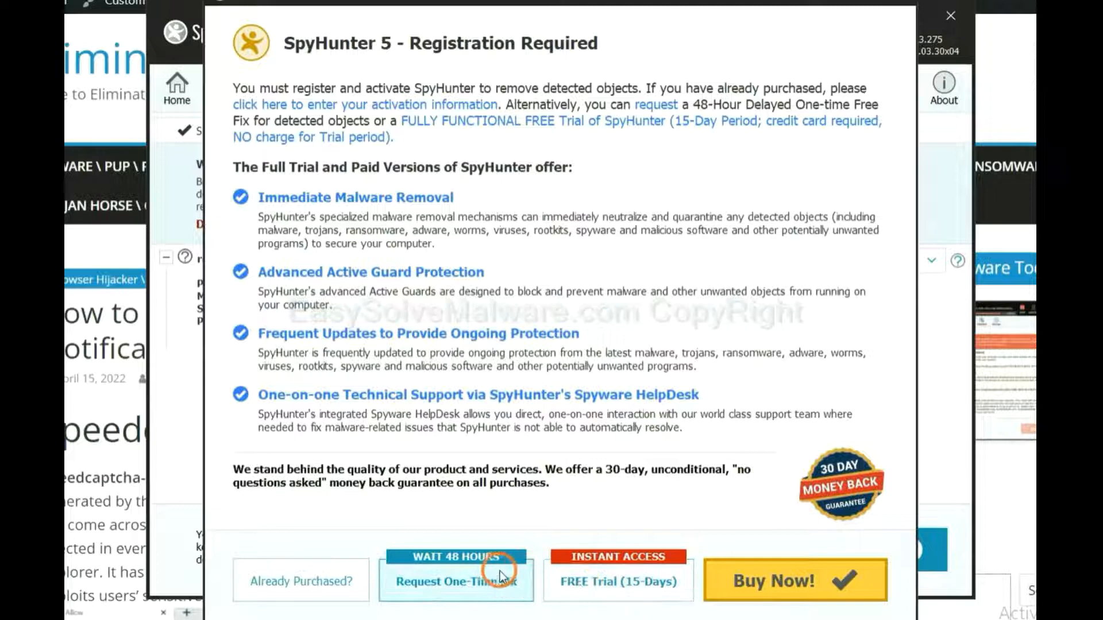
left_click(950, 15)
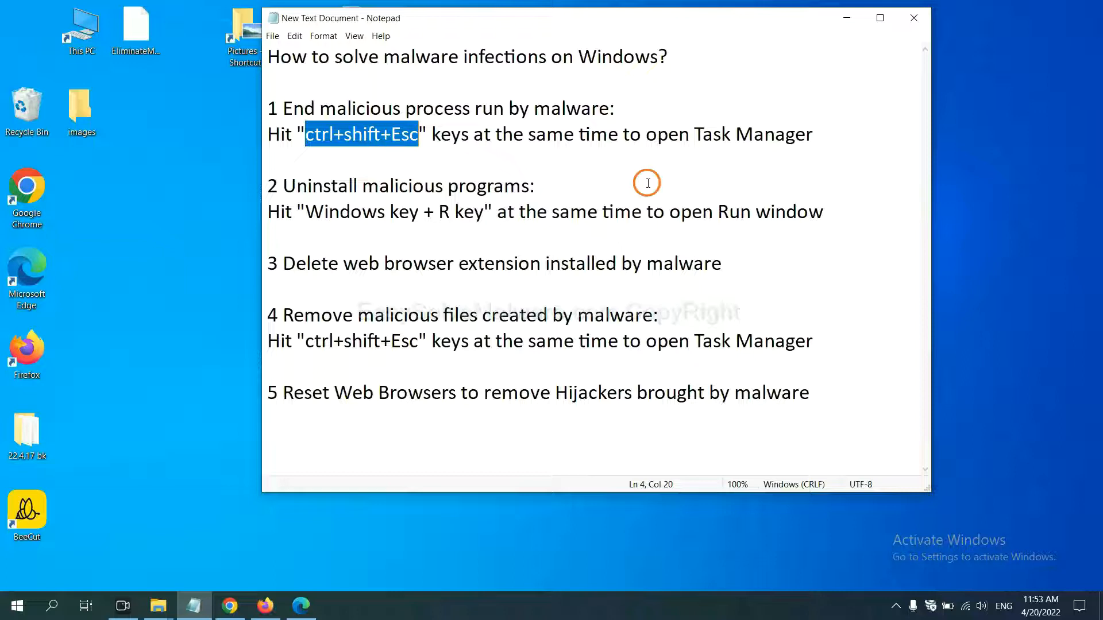
left_click(409, 134)
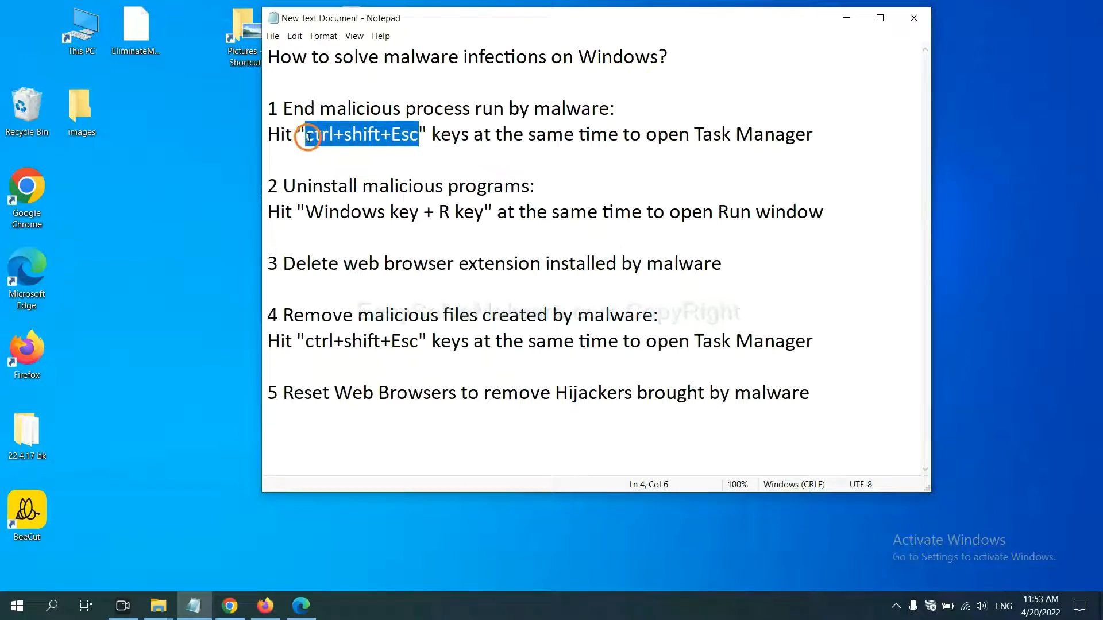
key("ctrl+shift+esc")
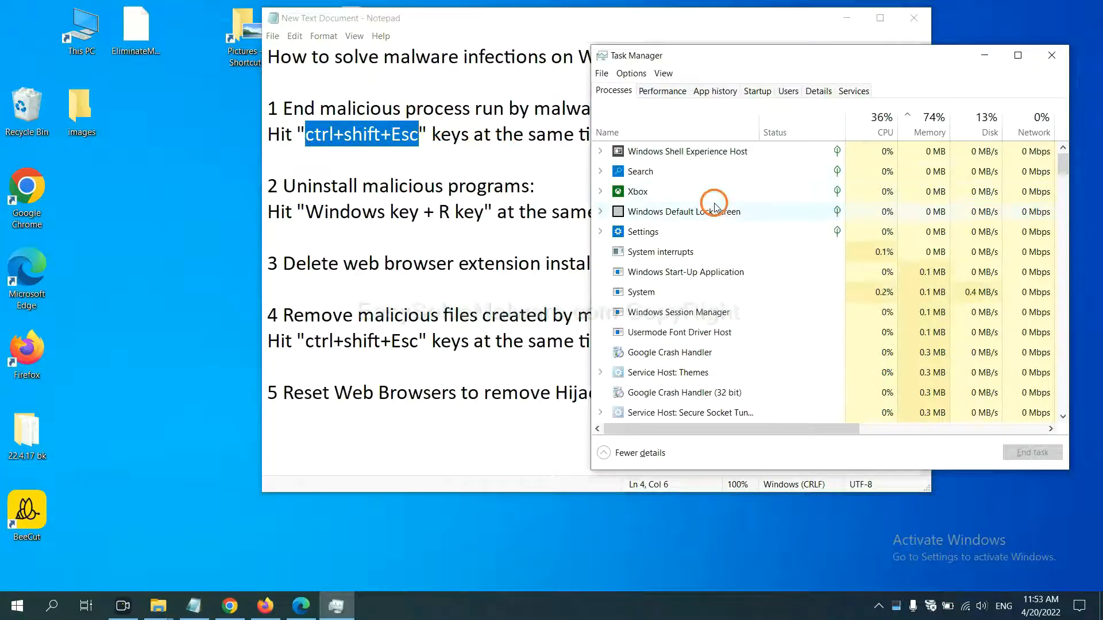
mouse_move(719, 285)
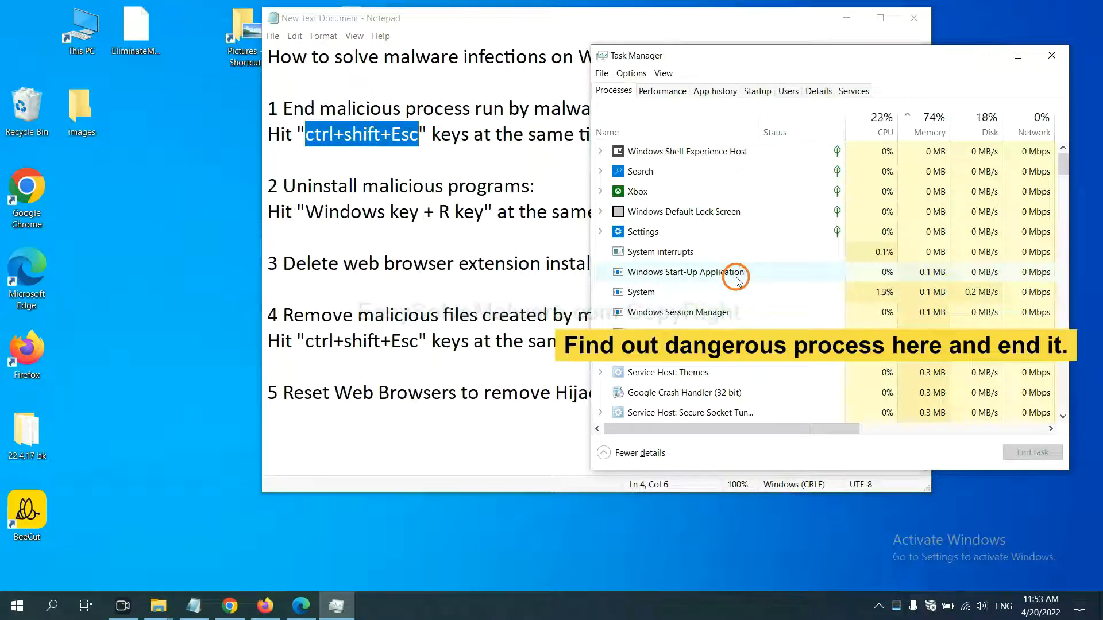
left_click(640, 292)
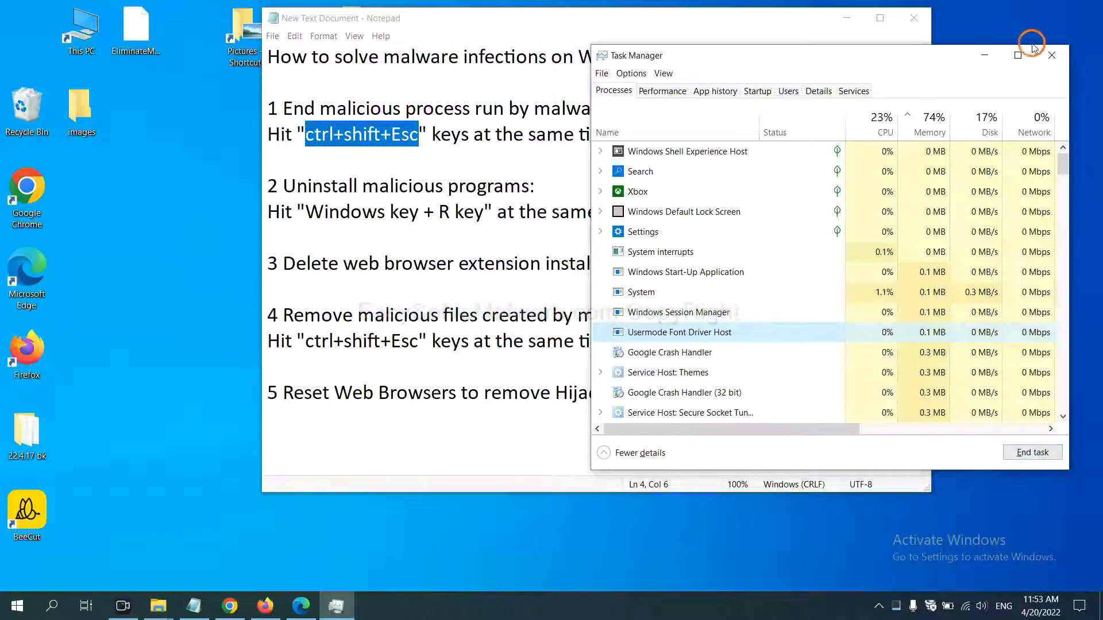
left_click(1051, 55)
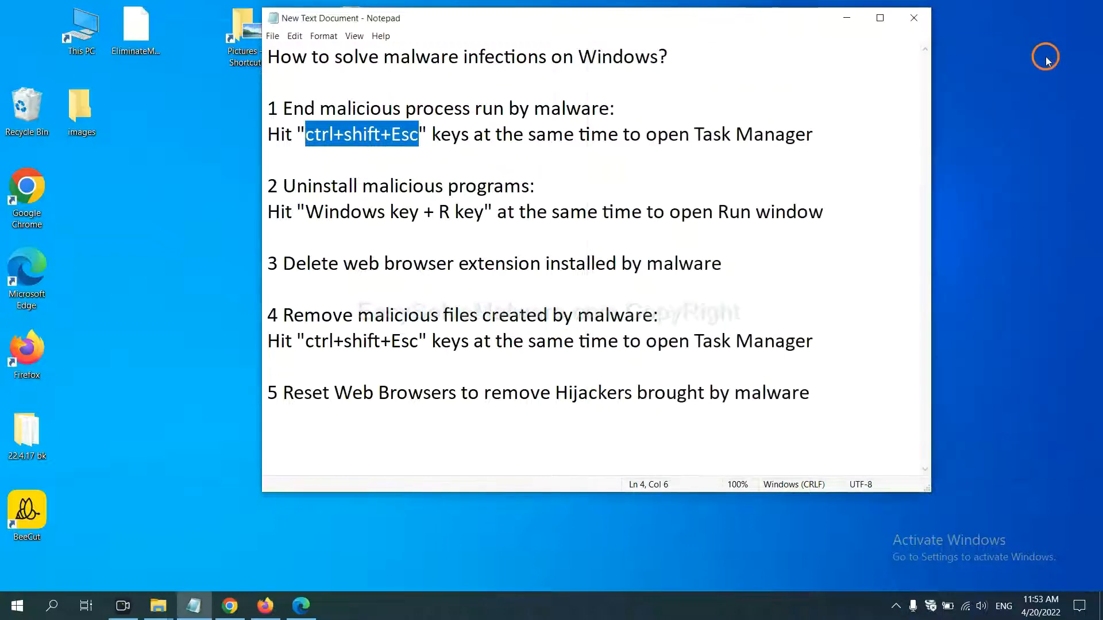
Select the step 2 shortcut text in the removal notes and bring up the Run window.
left_click(505, 205)
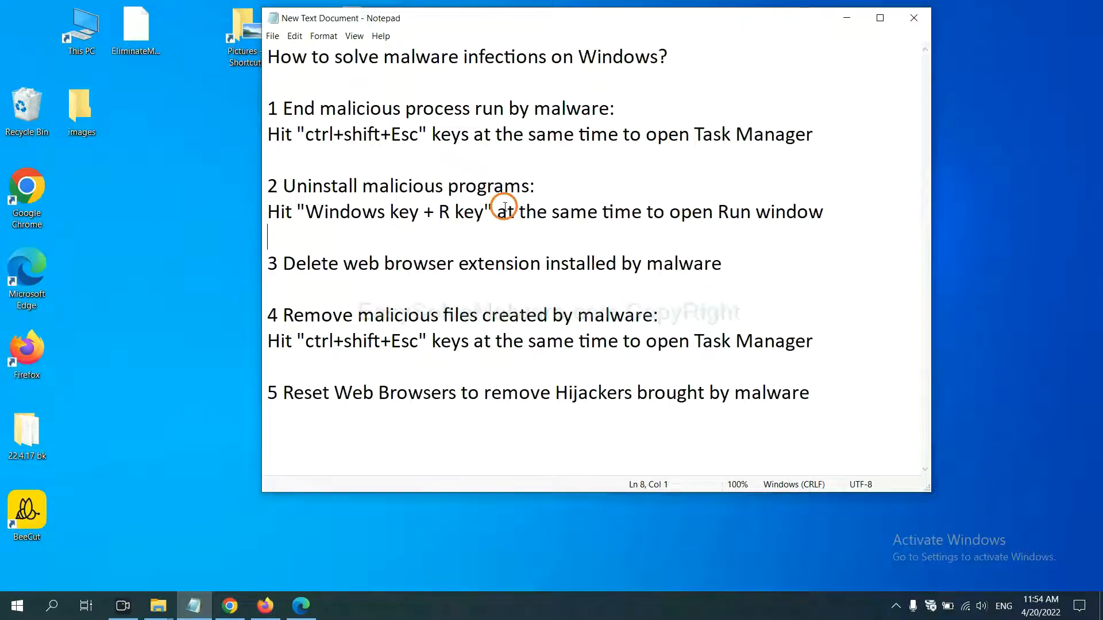
mouse_move(230, 214)
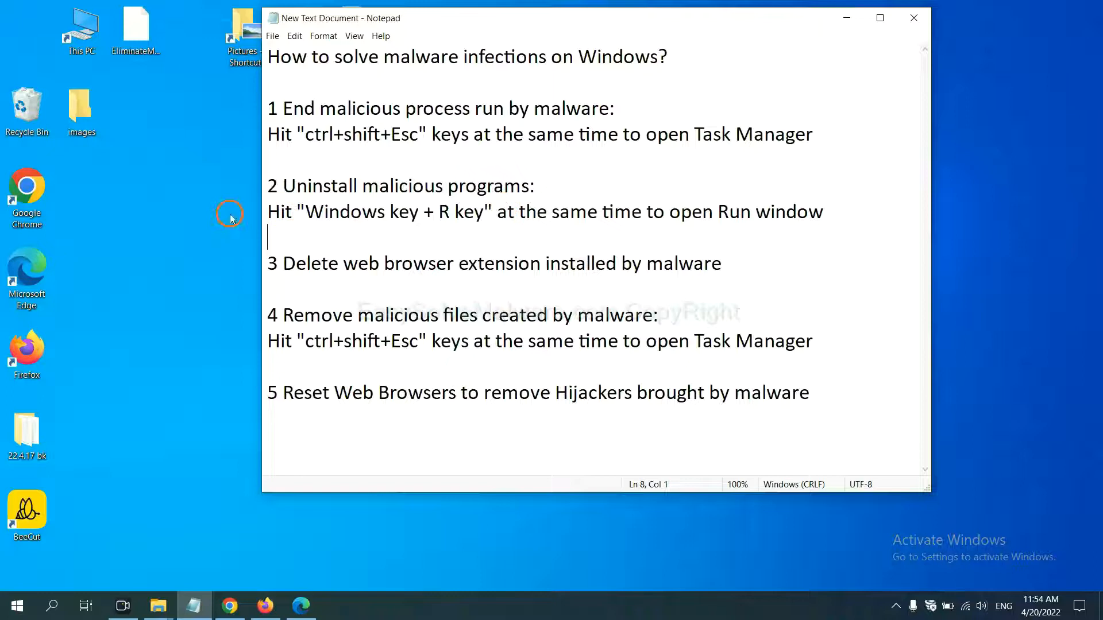
double_click(344, 211)
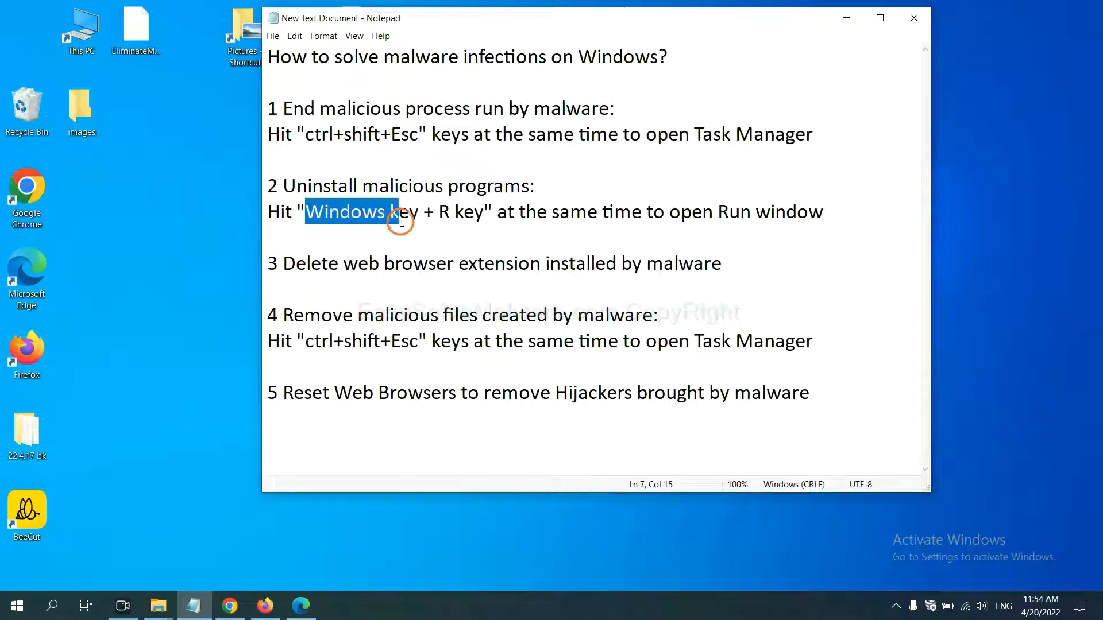
left_click_drag(397, 212, 484, 212)
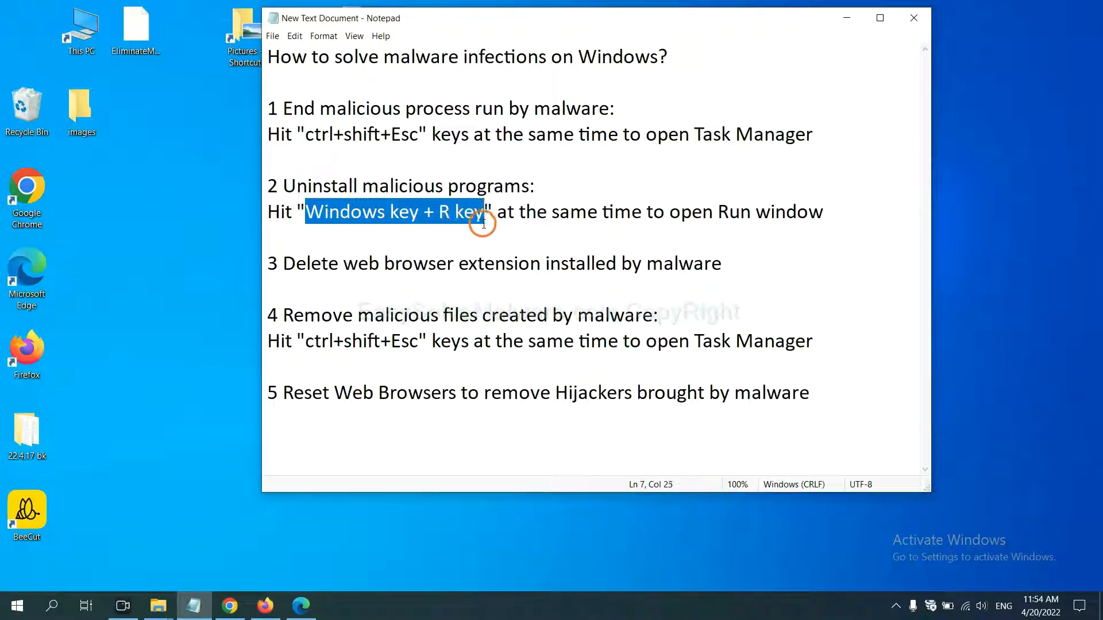
key("Win+r")
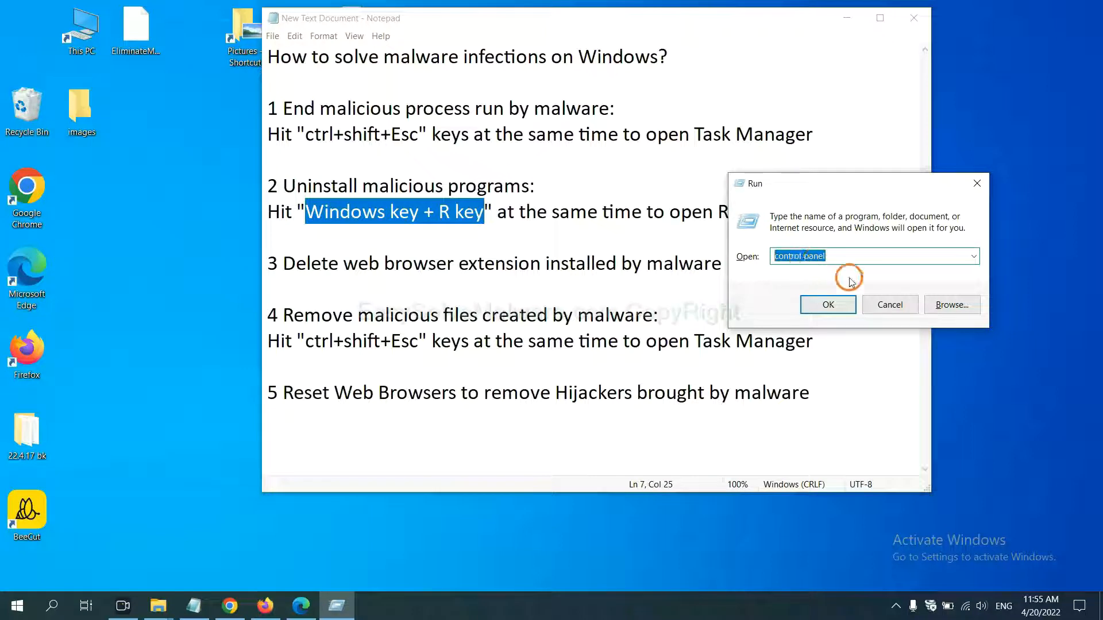
Launch Control Panel, list the installed programs and select one to check for malware.
left_click(827, 304)
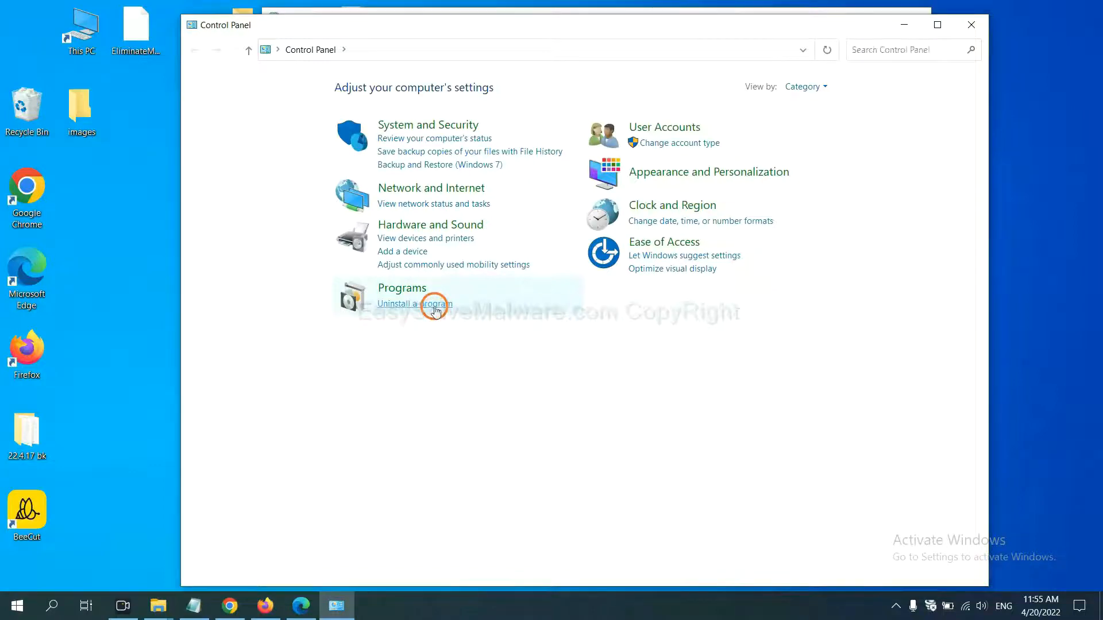
left_click(415, 303)
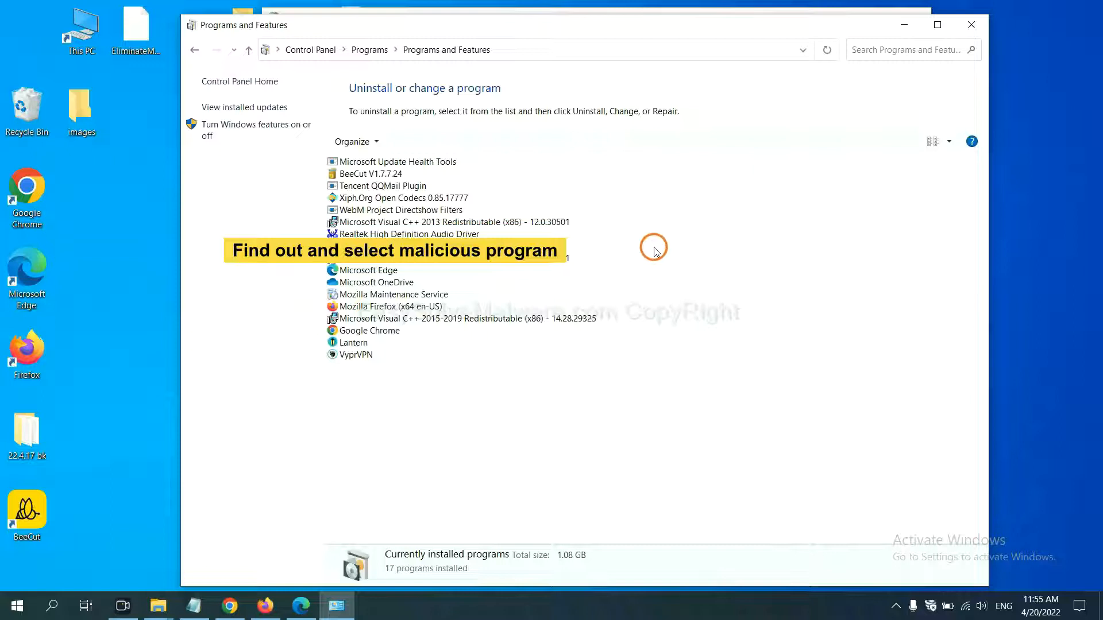
mouse_move(666, 238)
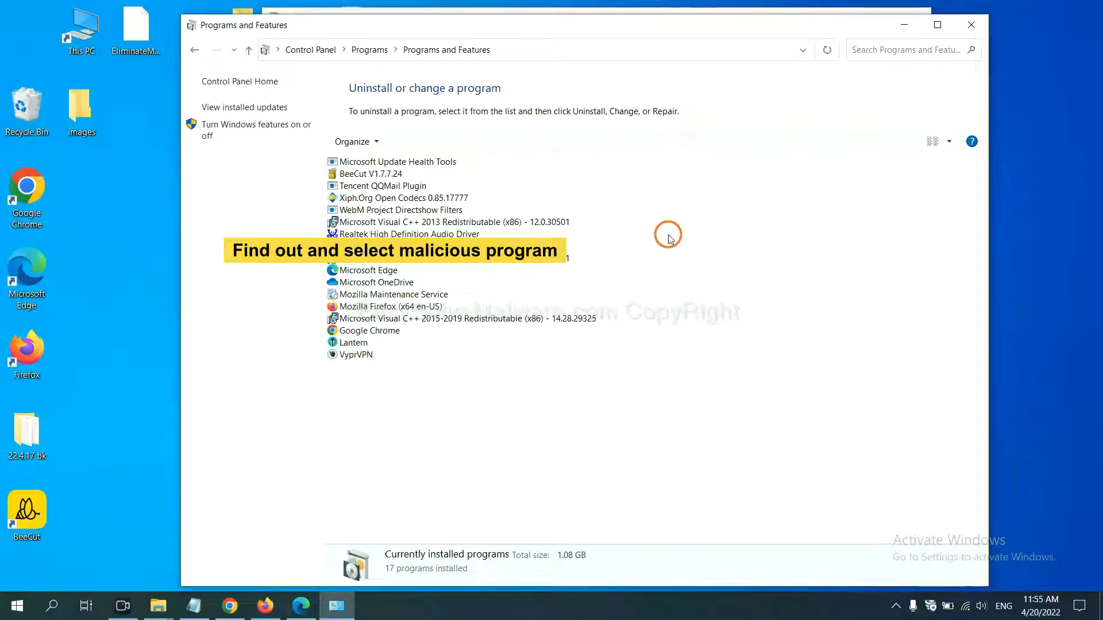
mouse_move(433, 198)
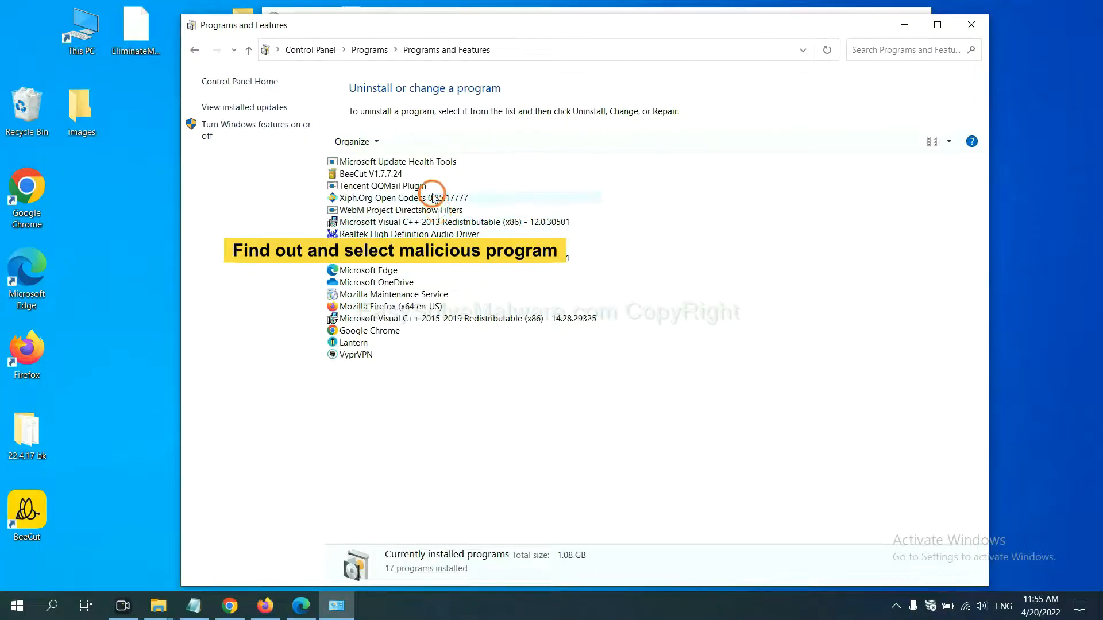
left_click(404, 197)
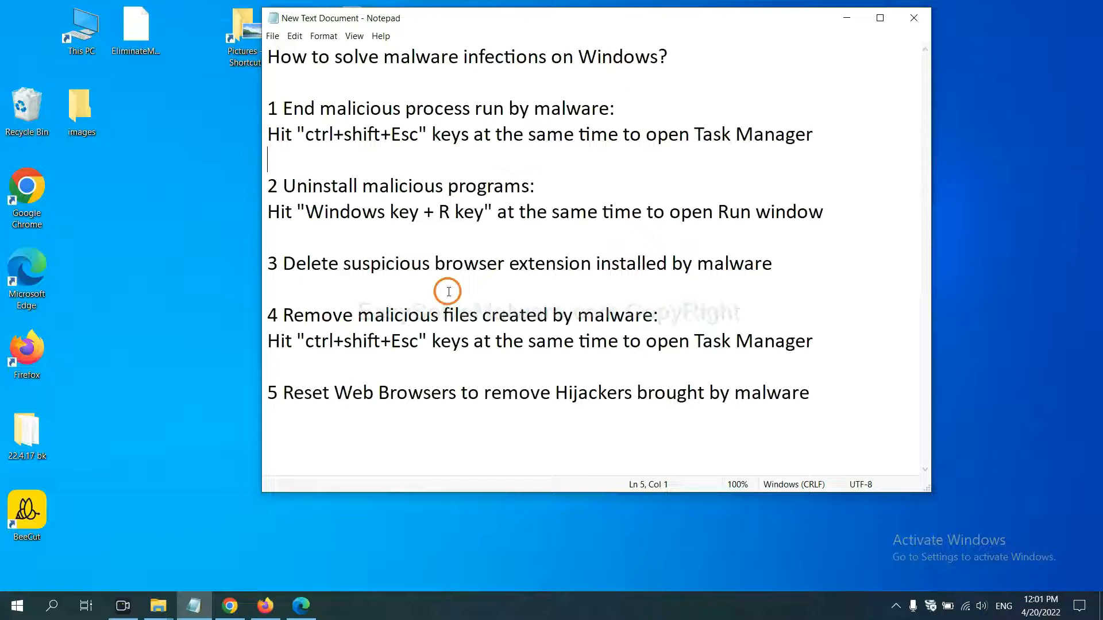
Show Chrome's installed extensions such as Scroll To Top via the main menu.
left_click(230, 605)
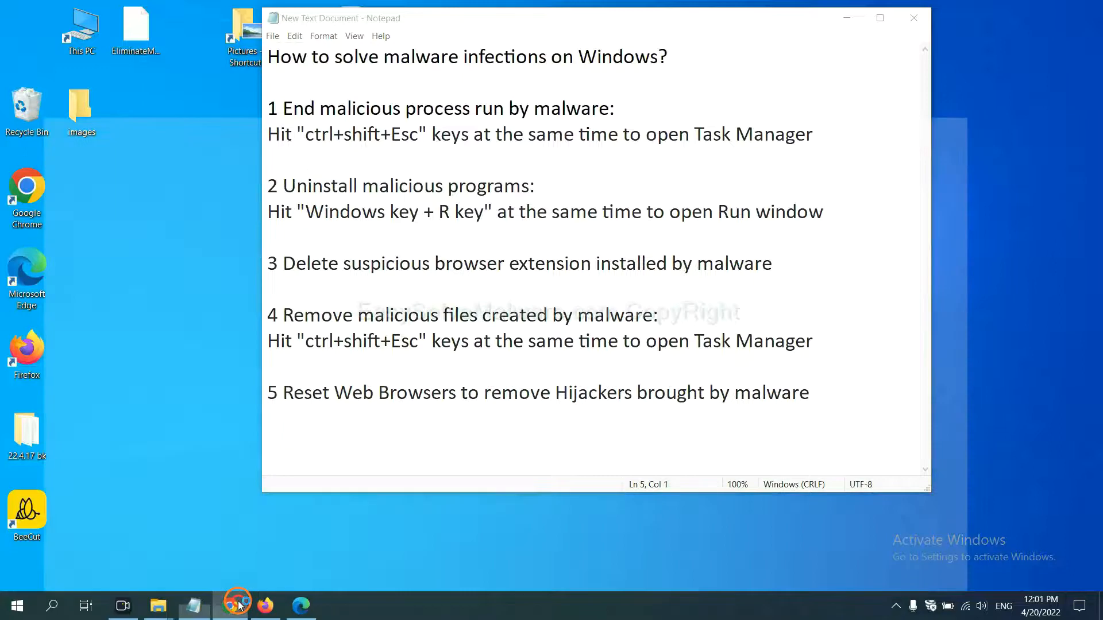
left_click(231, 605)
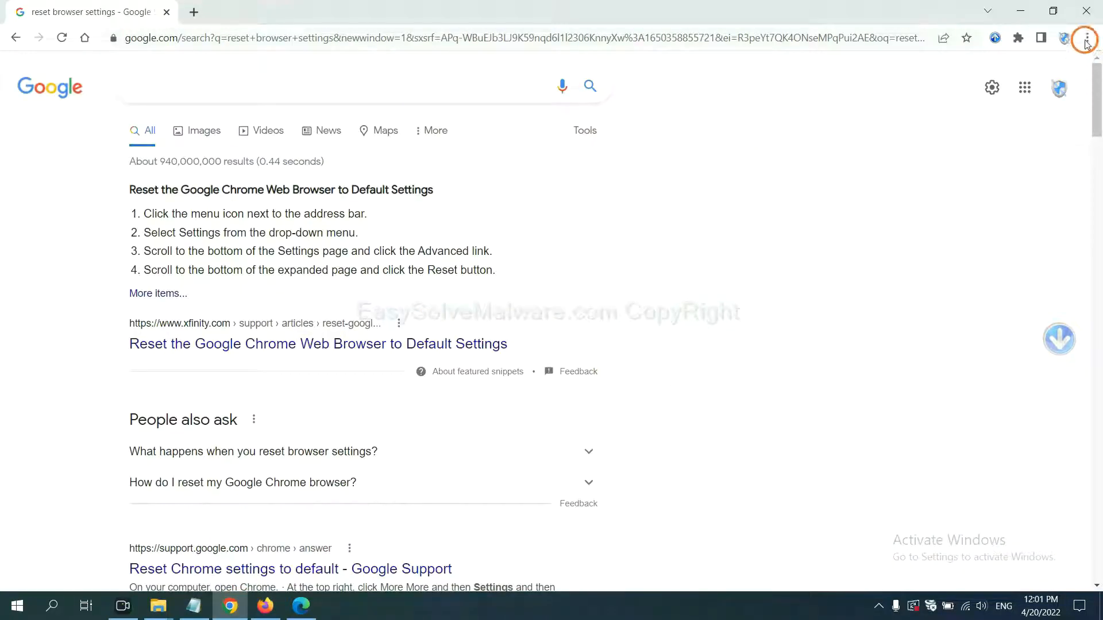
left_click(1086, 38)
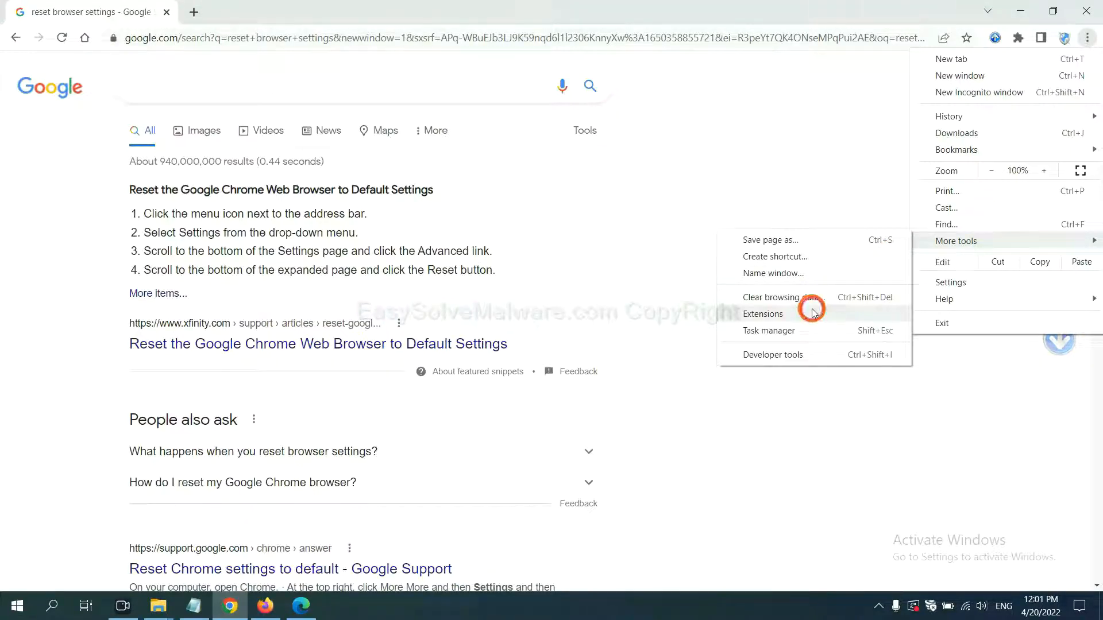
left_click(762, 314)
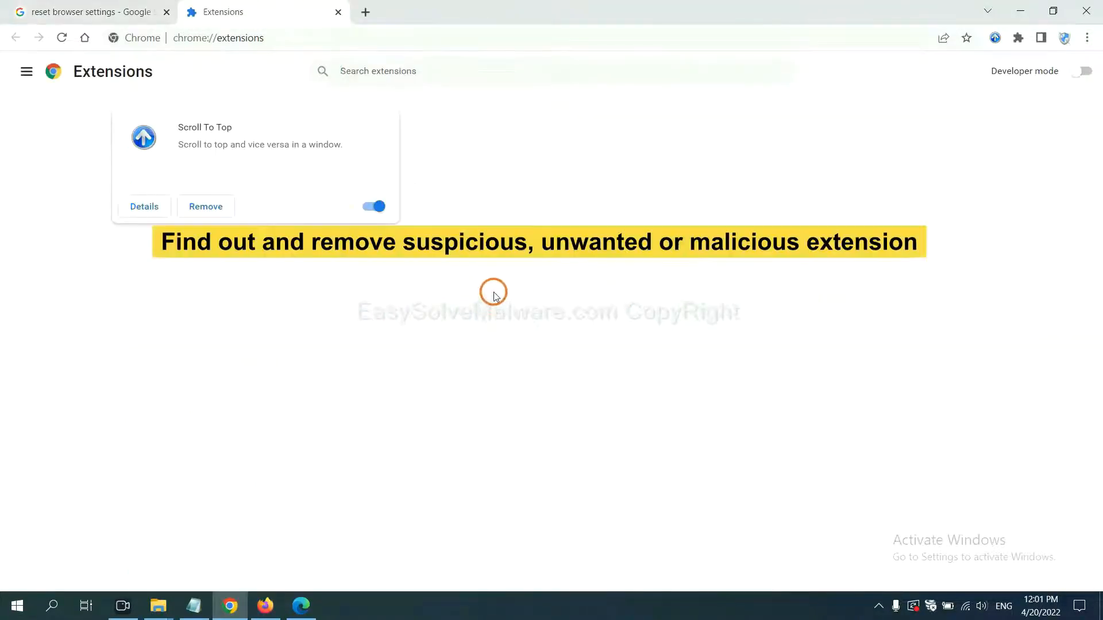
mouse_move(496, 278)
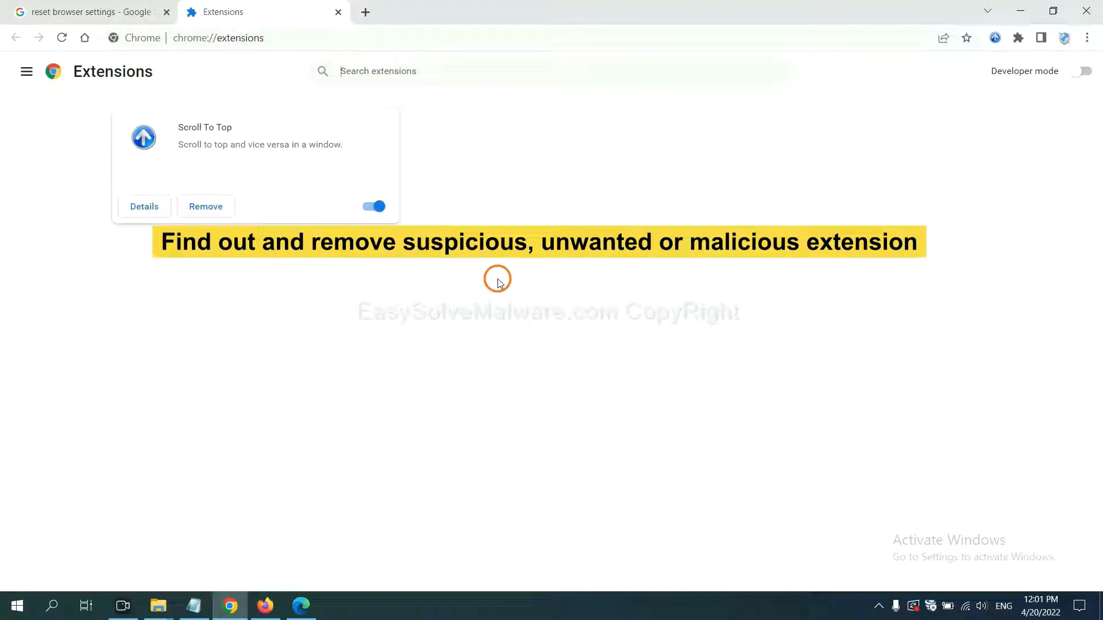
mouse_move(215, 218)
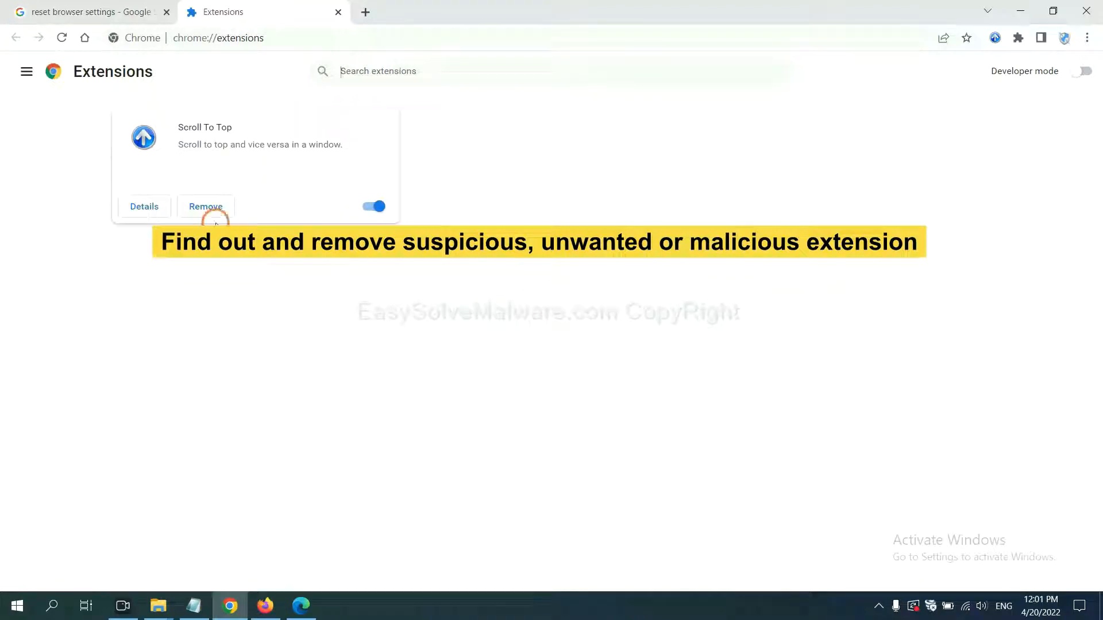
mouse_move(404, 425)
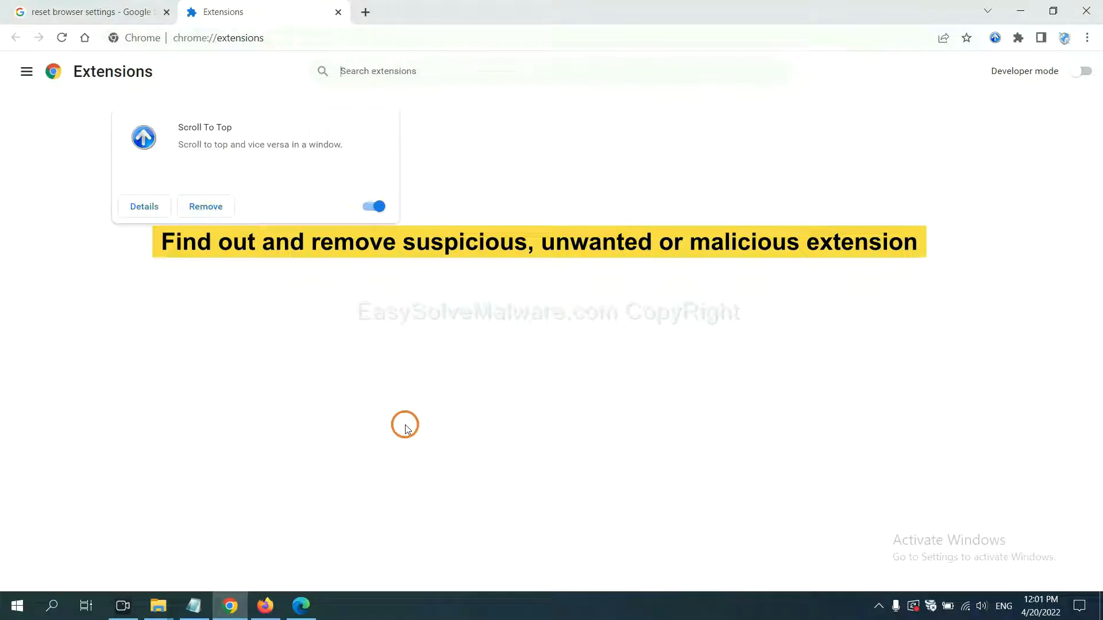
left_click(264, 605)
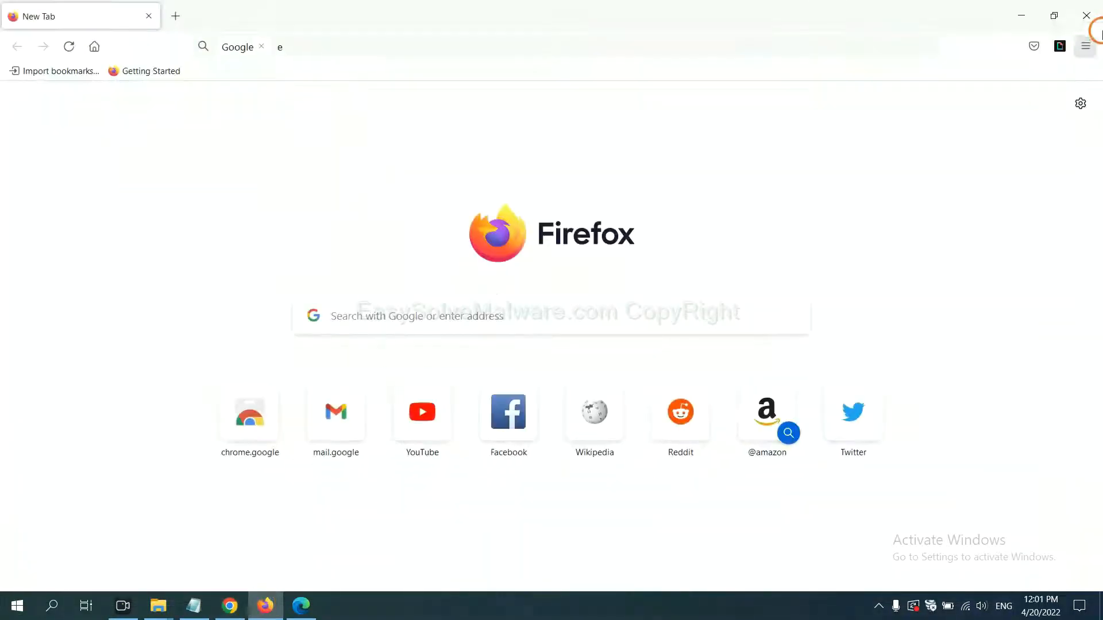
Show Firefox's add-ons manager and the options for the GIPHY for Firefox extension.
left_click(1085, 46)
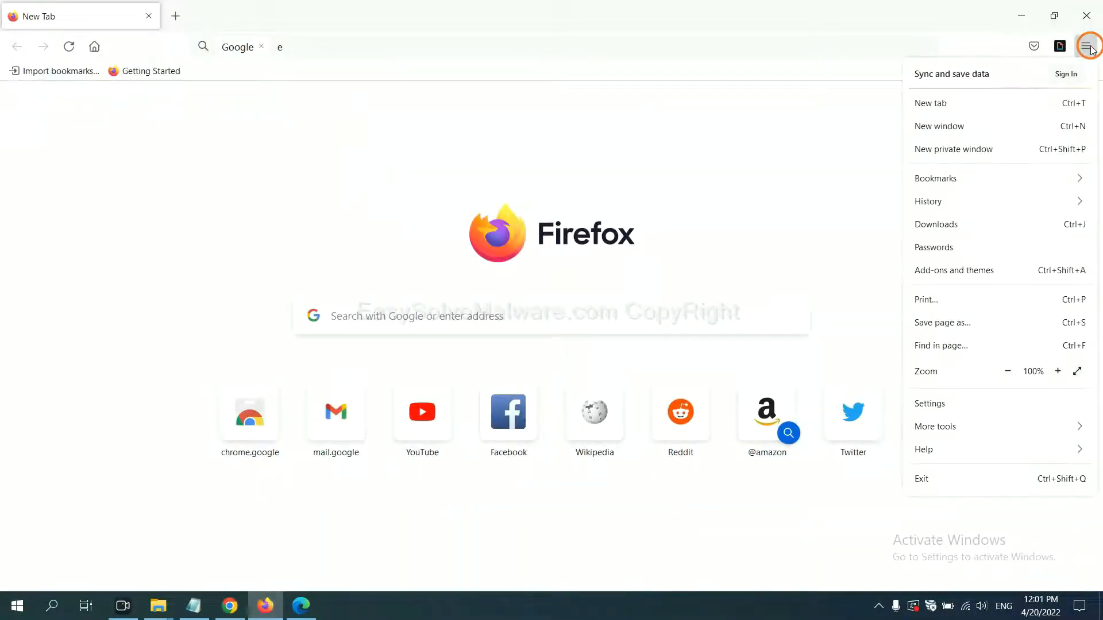
mouse_move(985, 202)
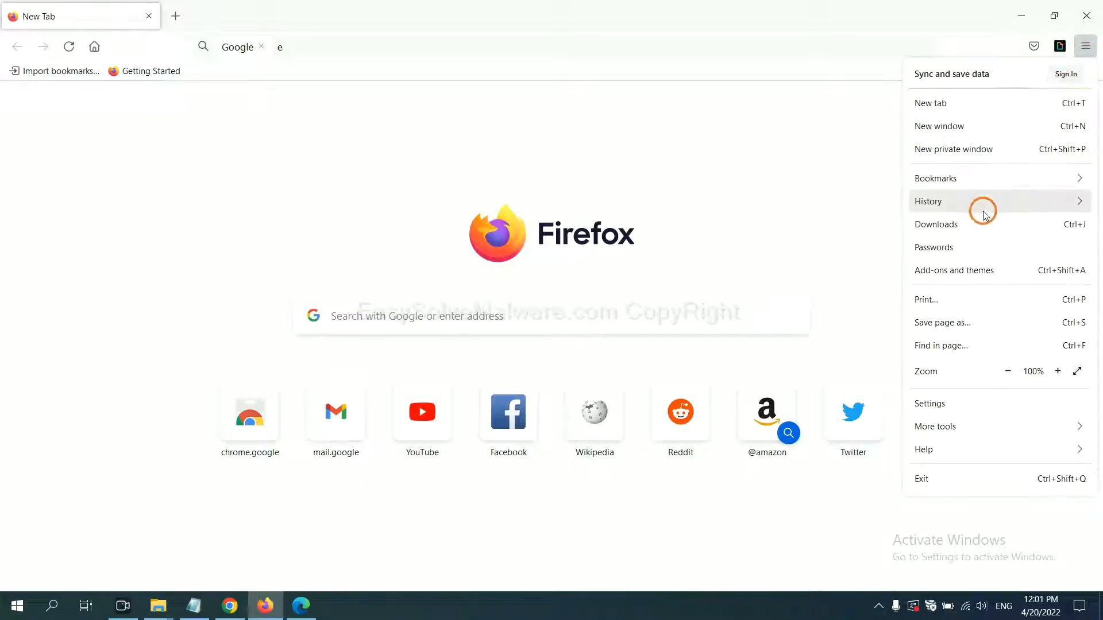
mouse_move(964, 274)
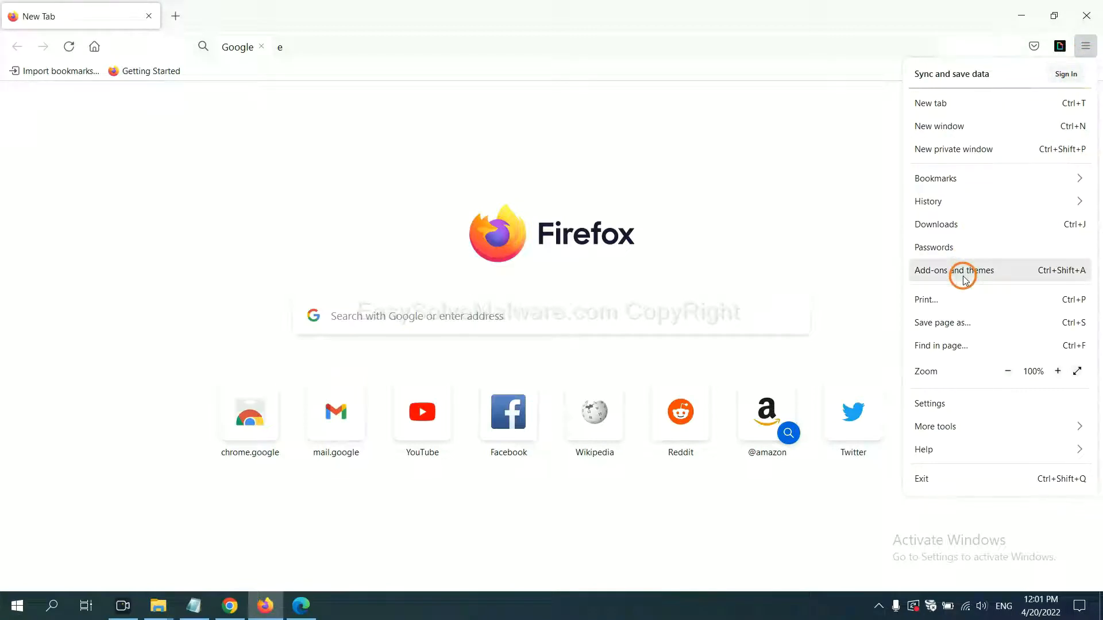
left_click(954, 270)
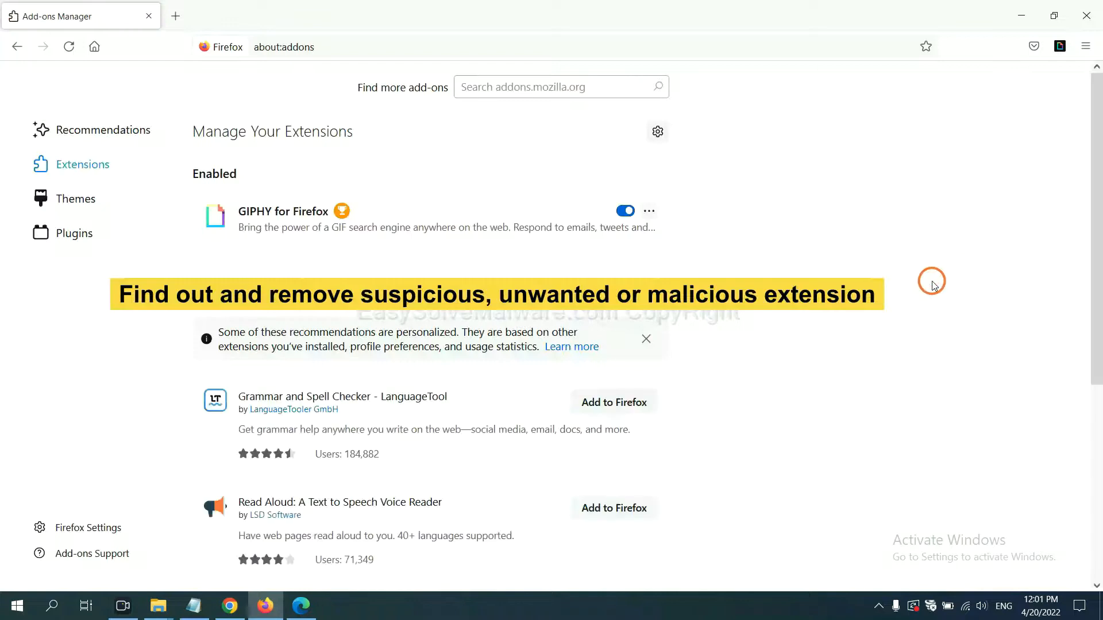
mouse_move(926, 277)
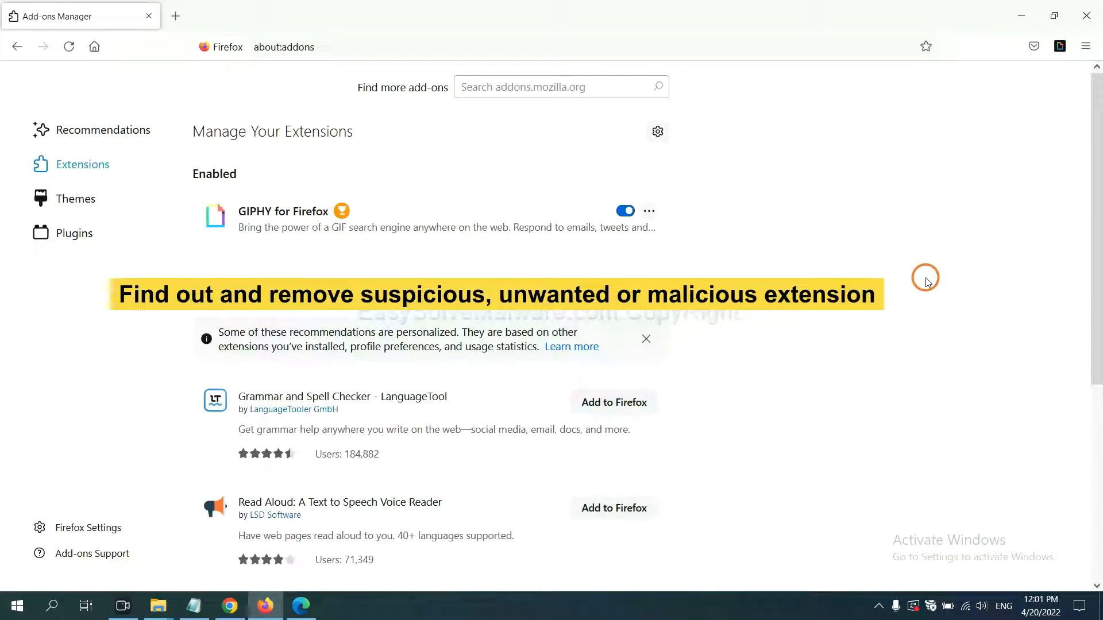
mouse_move(717, 249)
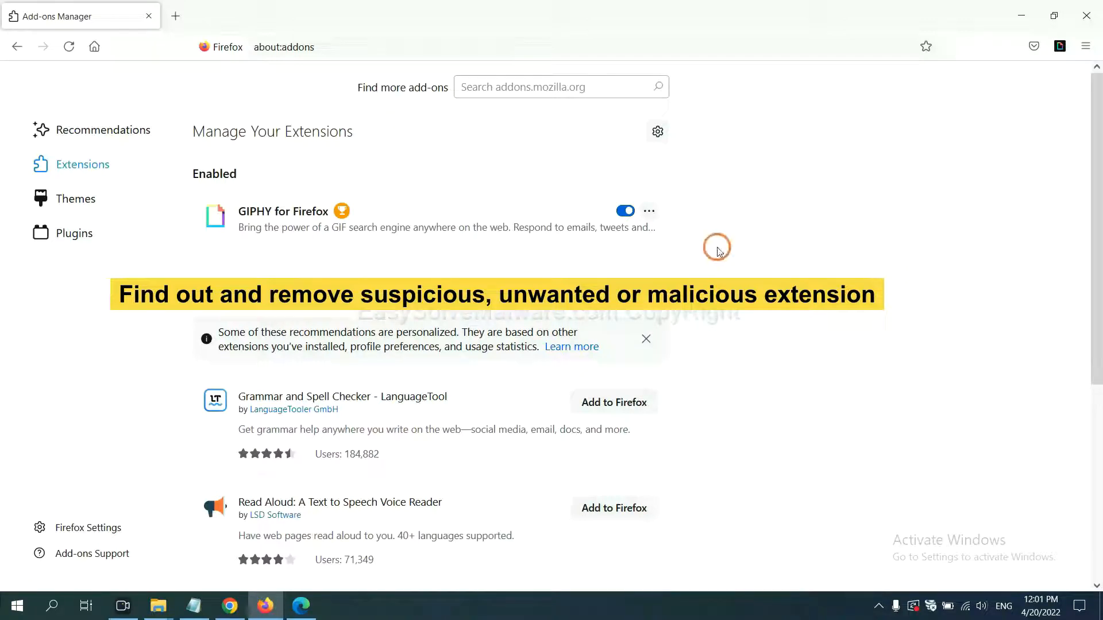
left_click(648, 210)
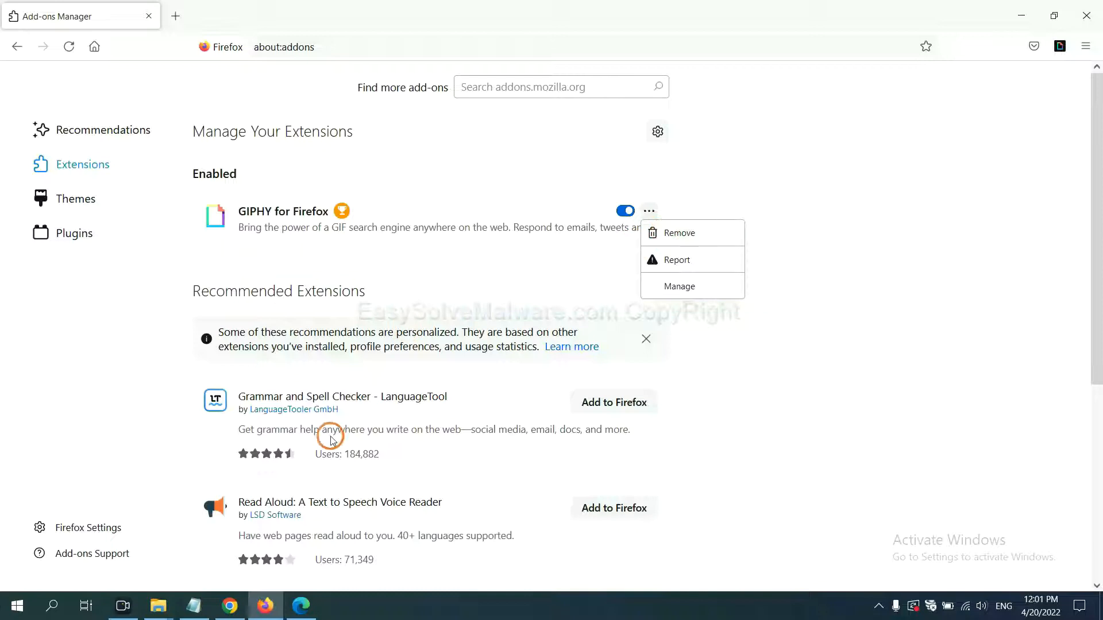
left_click(302, 606)
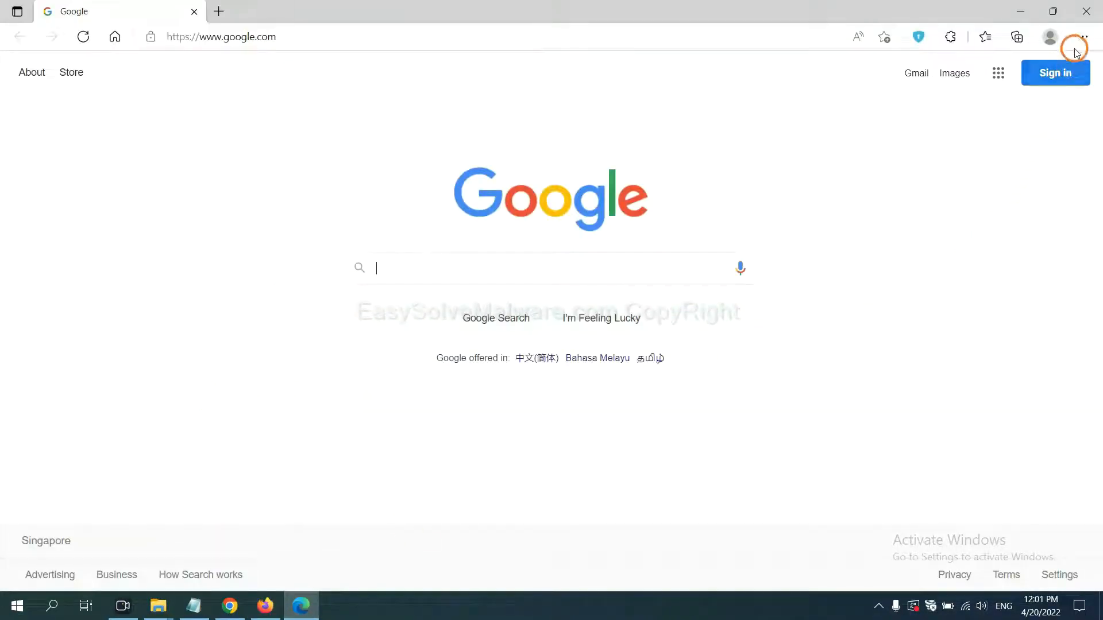
Remove the ArcVpn Free Fast VPN Proxy extension from Edge's extensions page and confirm.
left_click(1082, 37)
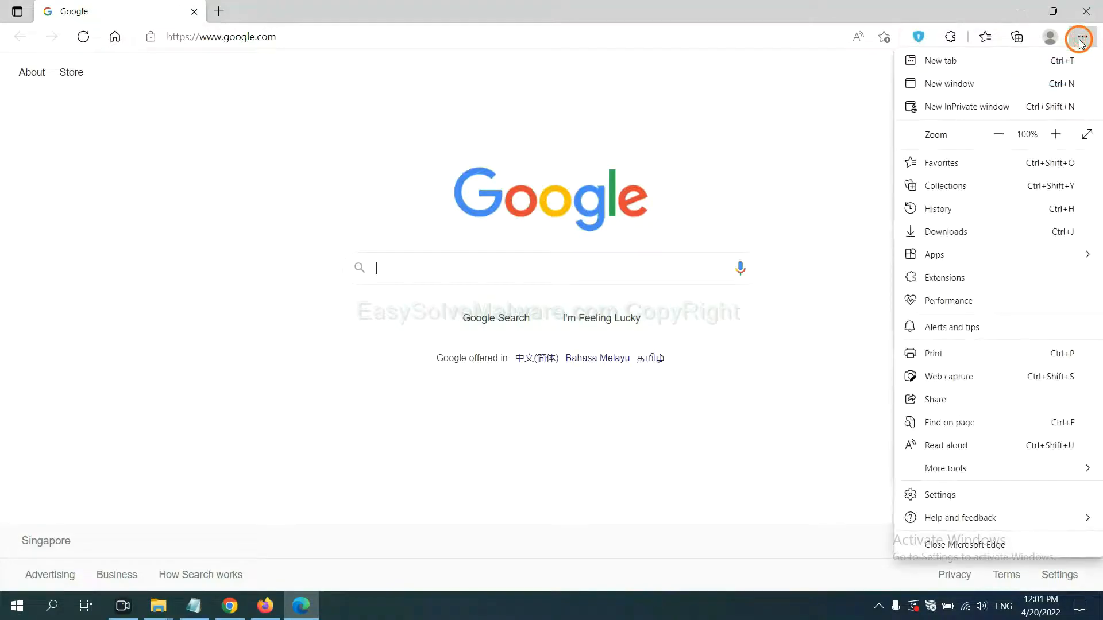
mouse_move(945, 277)
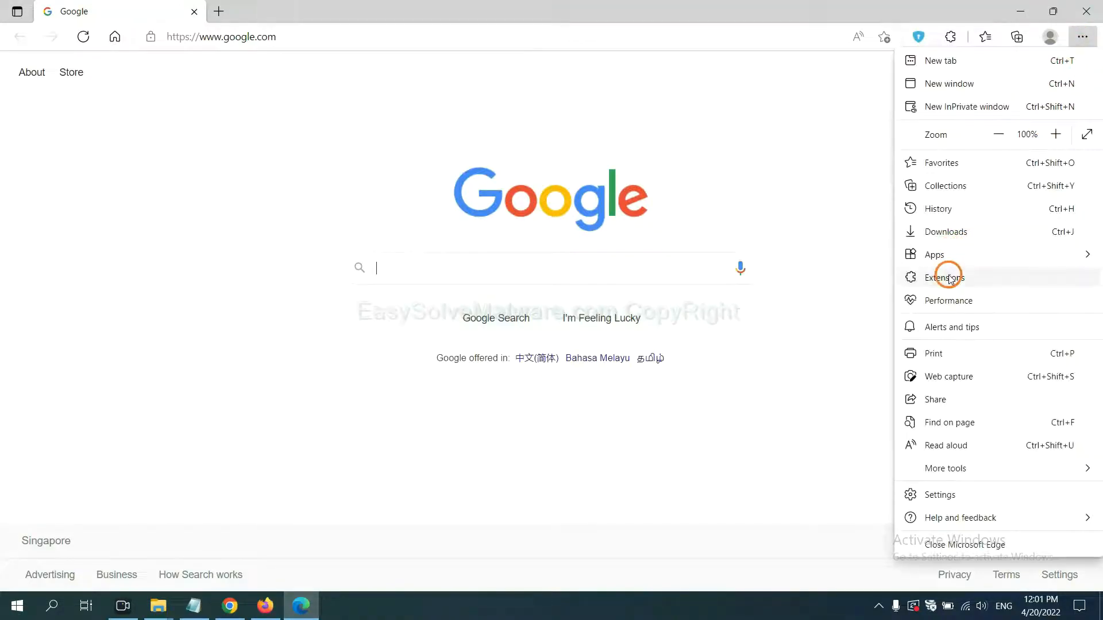
left_click(944, 276)
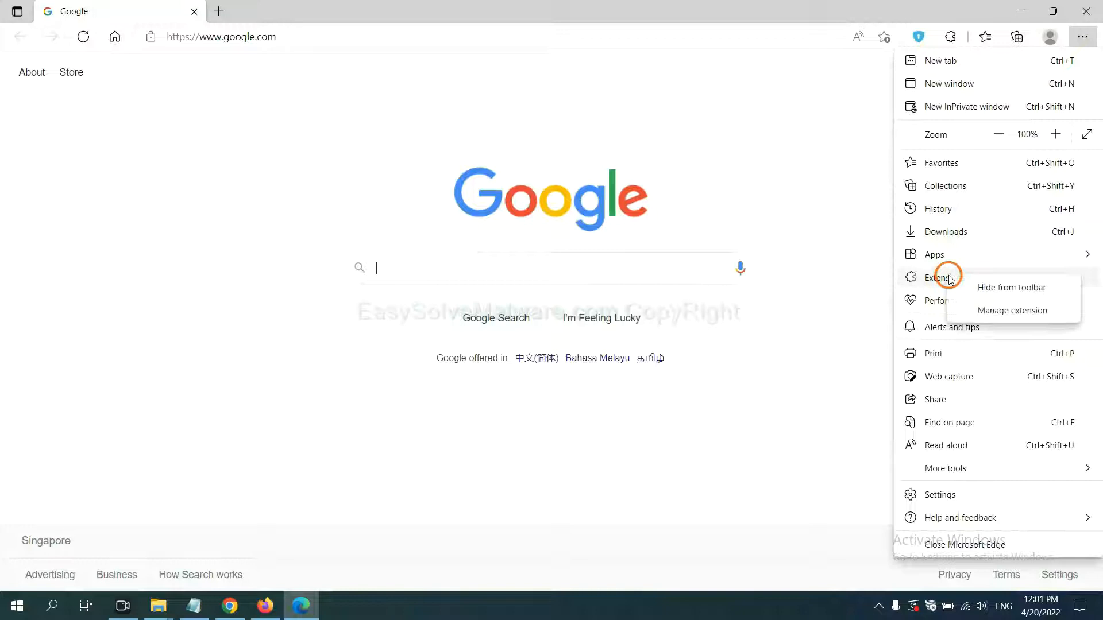
mouse_move(1012, 310)
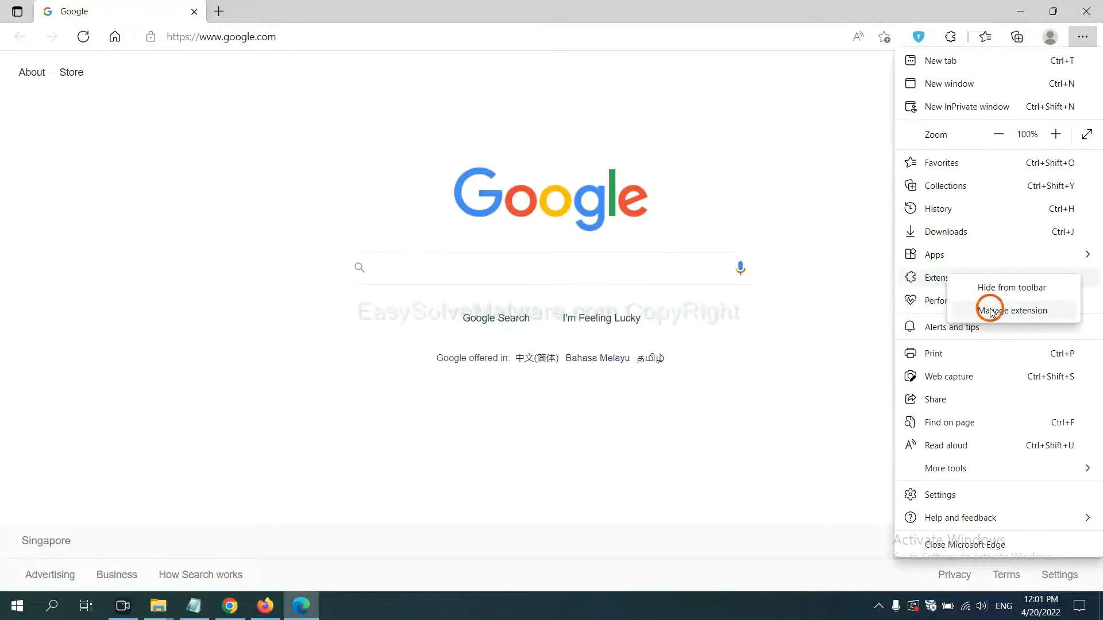
left_click(1011, 310)
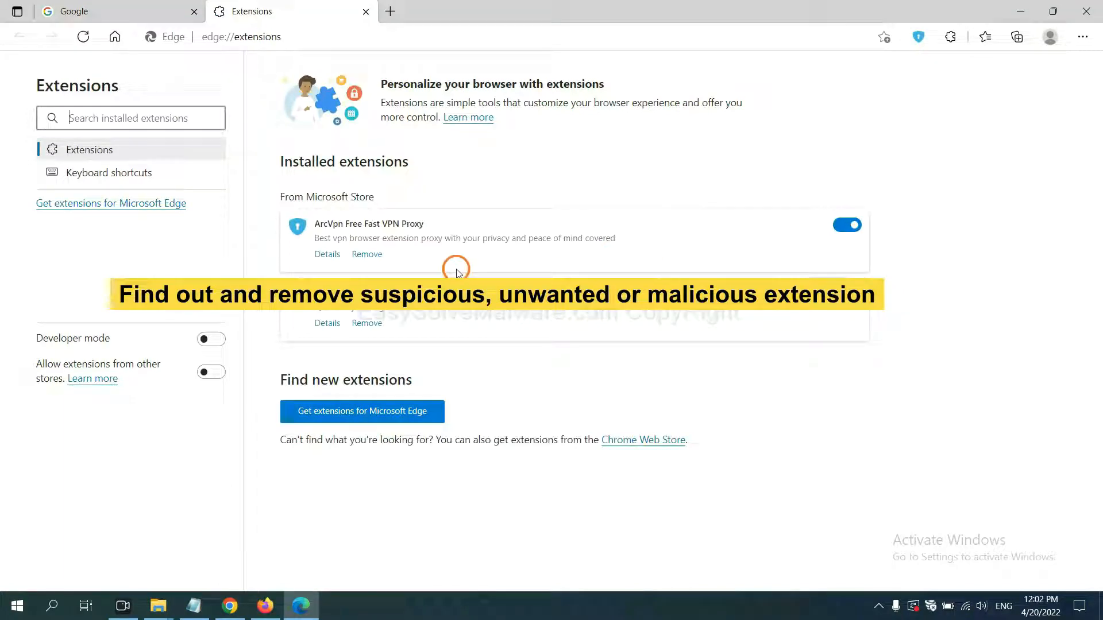
mouse_move(452, 262)
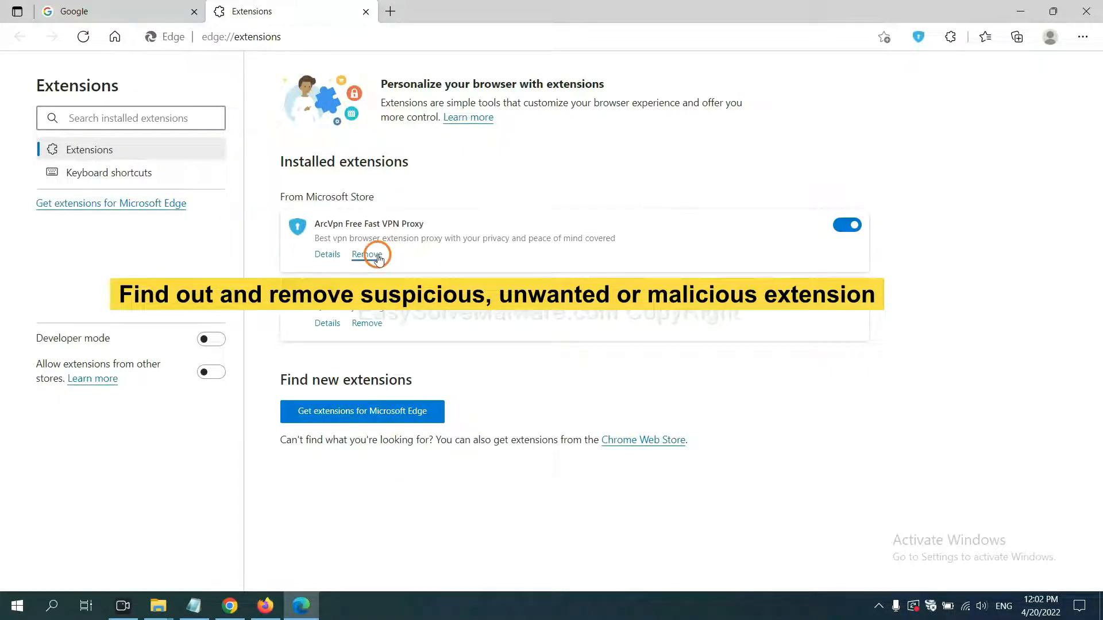
left_click(366, 254)
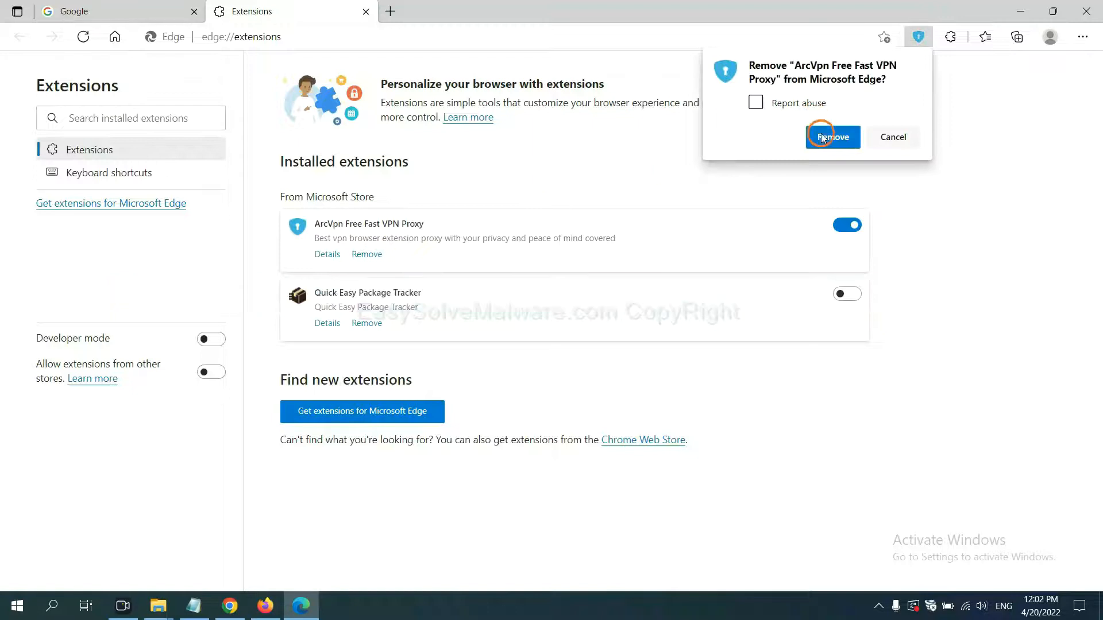
left_click(832, 137)
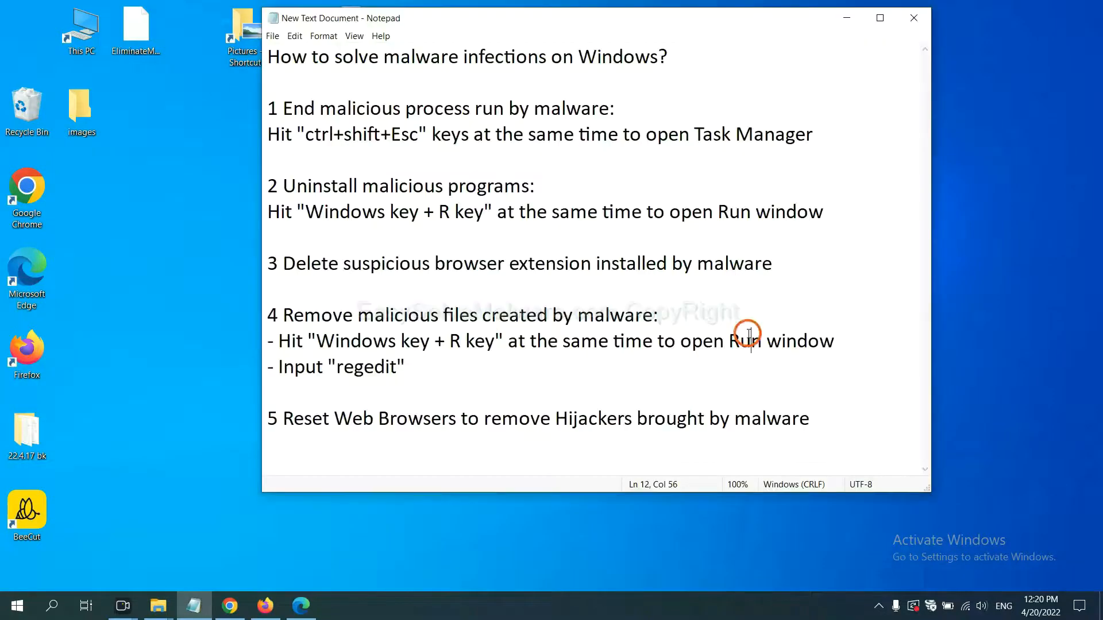
mouse_move(334, 349)
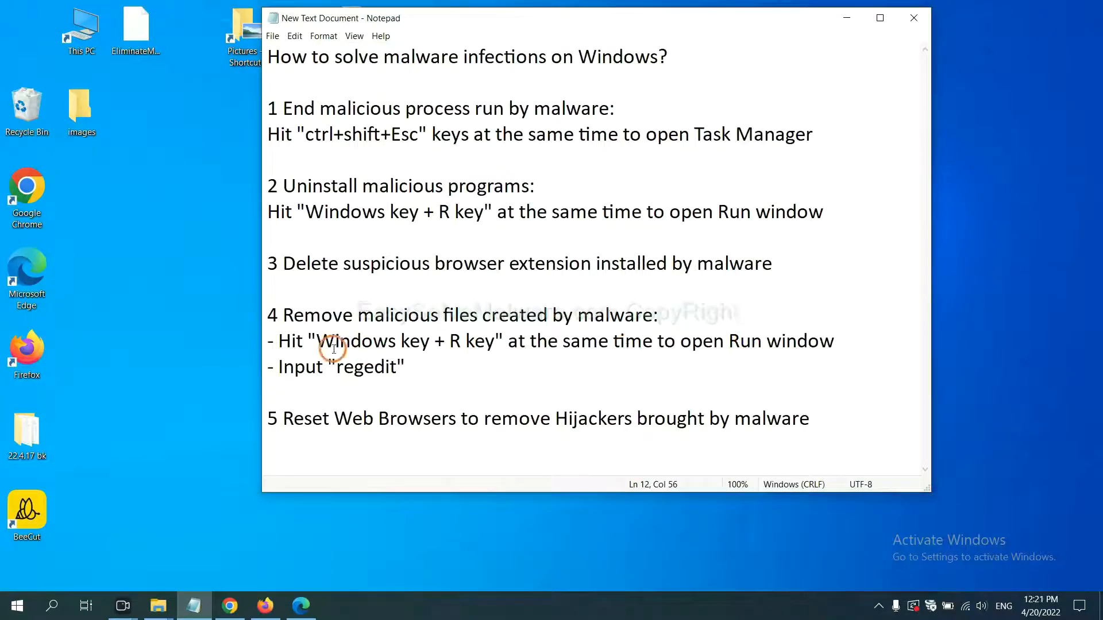
mouse_move(477, 315)
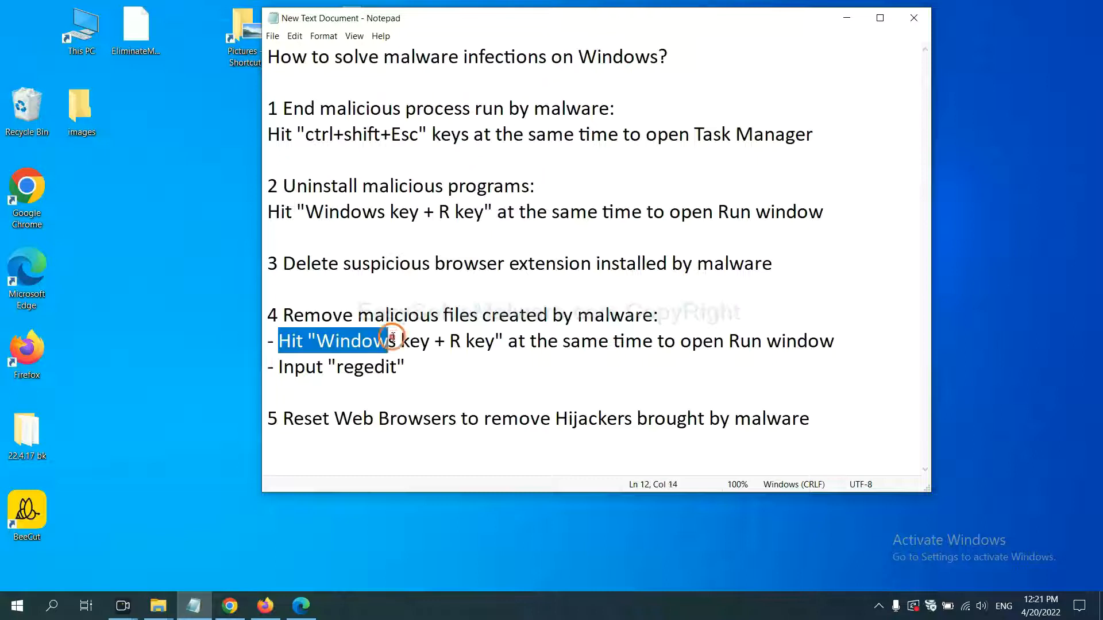
Launch Registry Editor with the regedit Run command per step 4 of the notes.
left_click(640, 341)
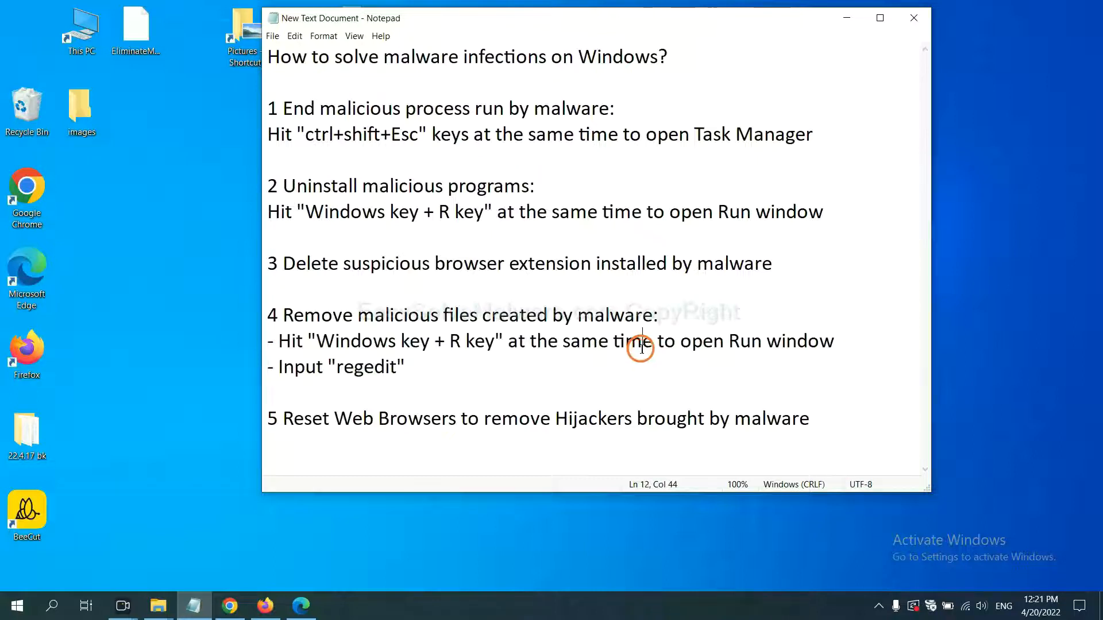
key("Win+r")
type("regedit")
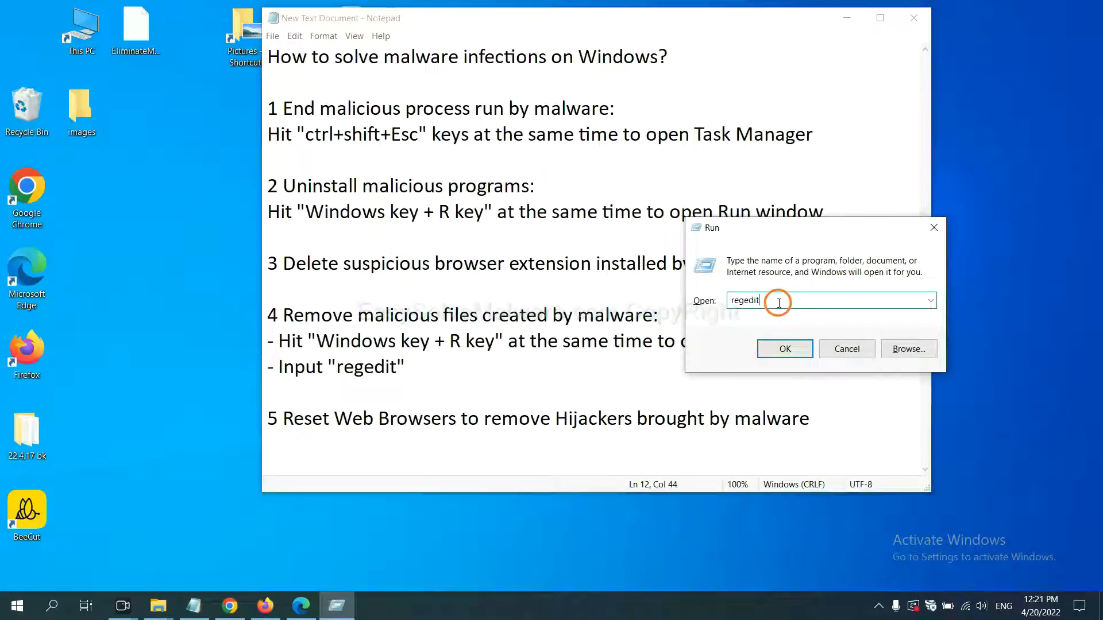
left_click(784, 349)
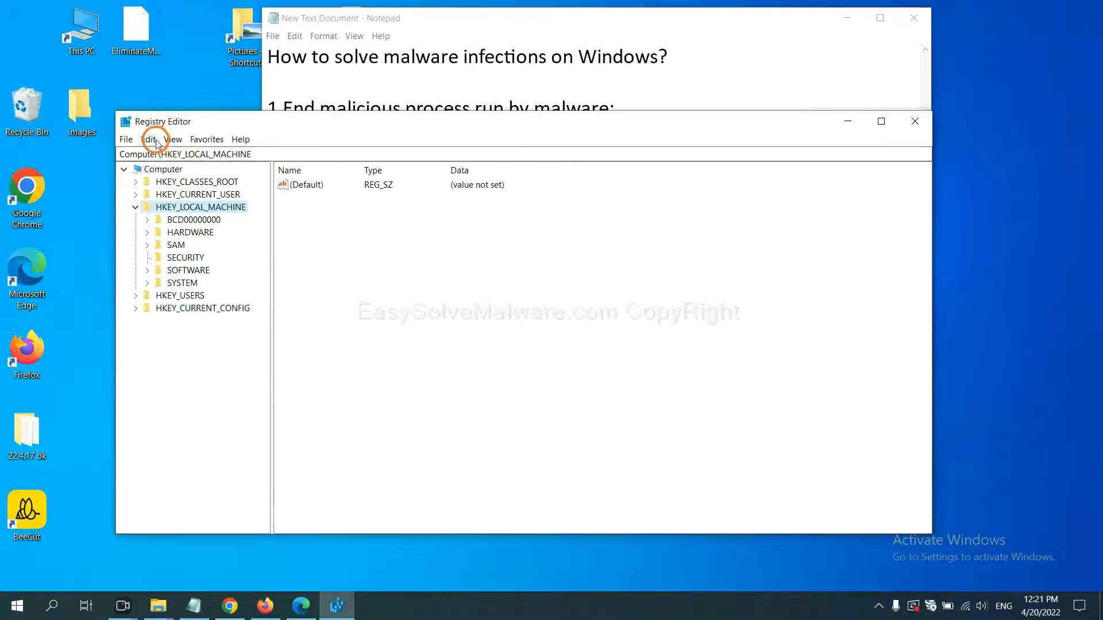
Search the registry for 'beecut' using Edit > Find and Find Next.
left_click(148, 139)
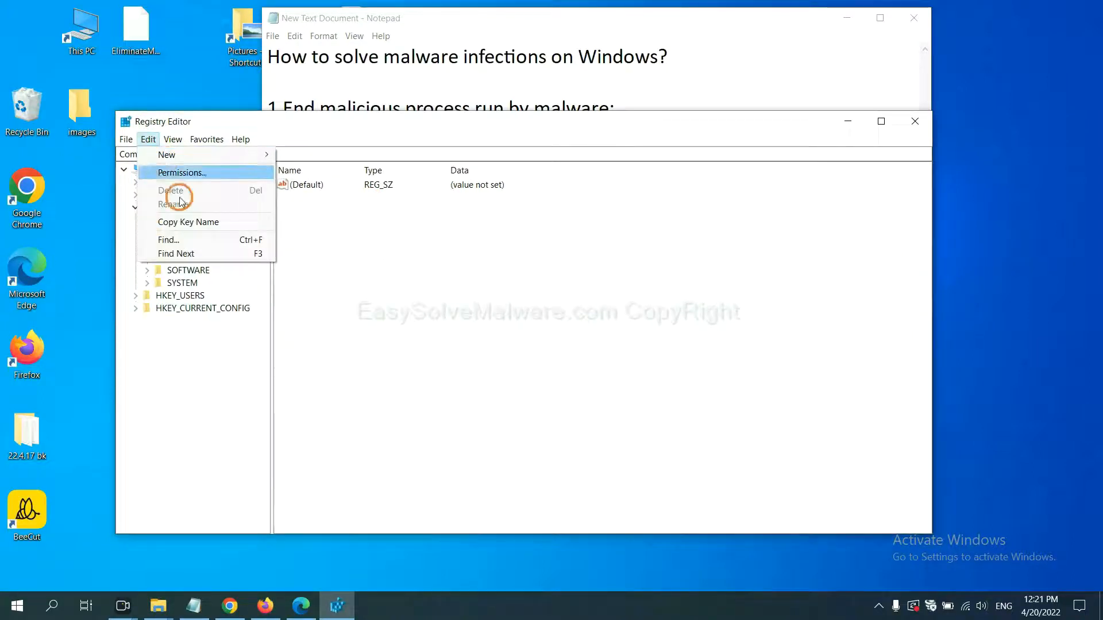
mouse_move(169, 240)
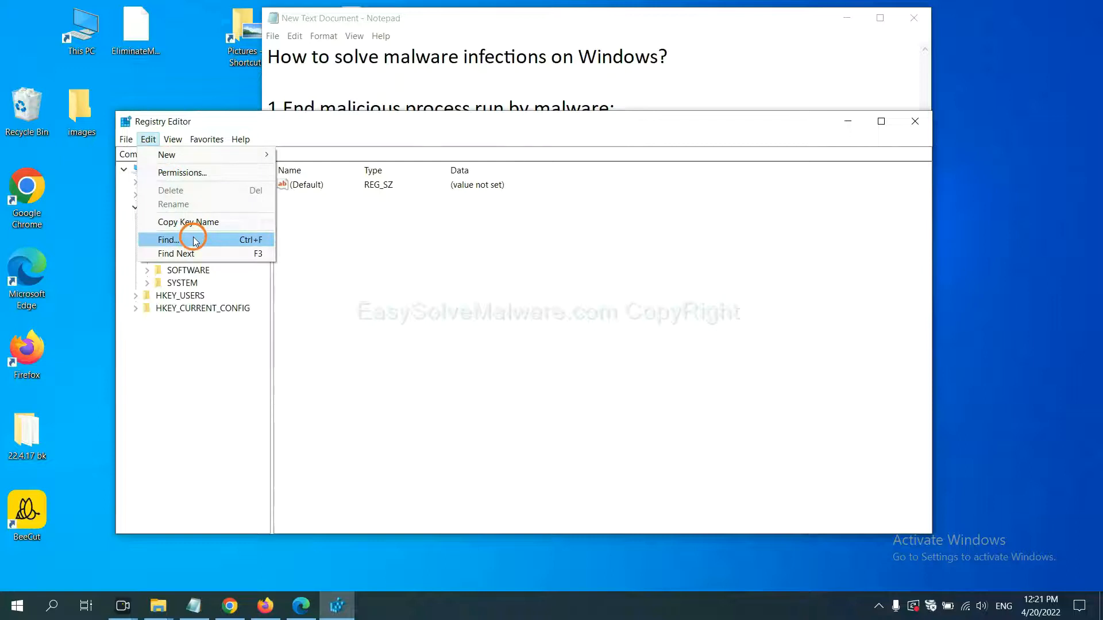
left_click(167, 240)
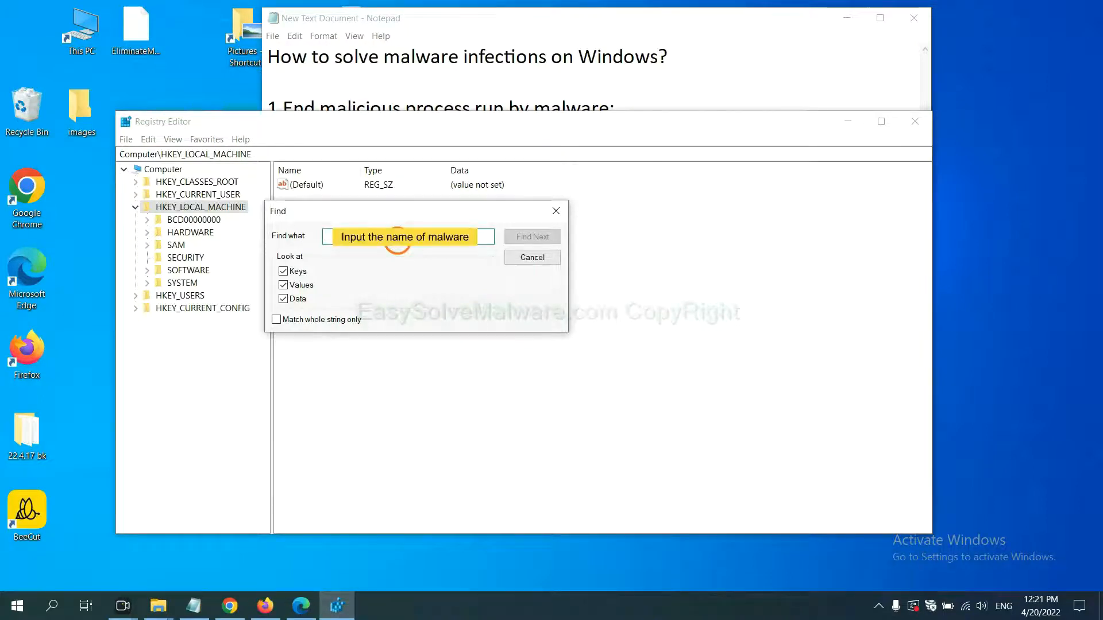
type("be")
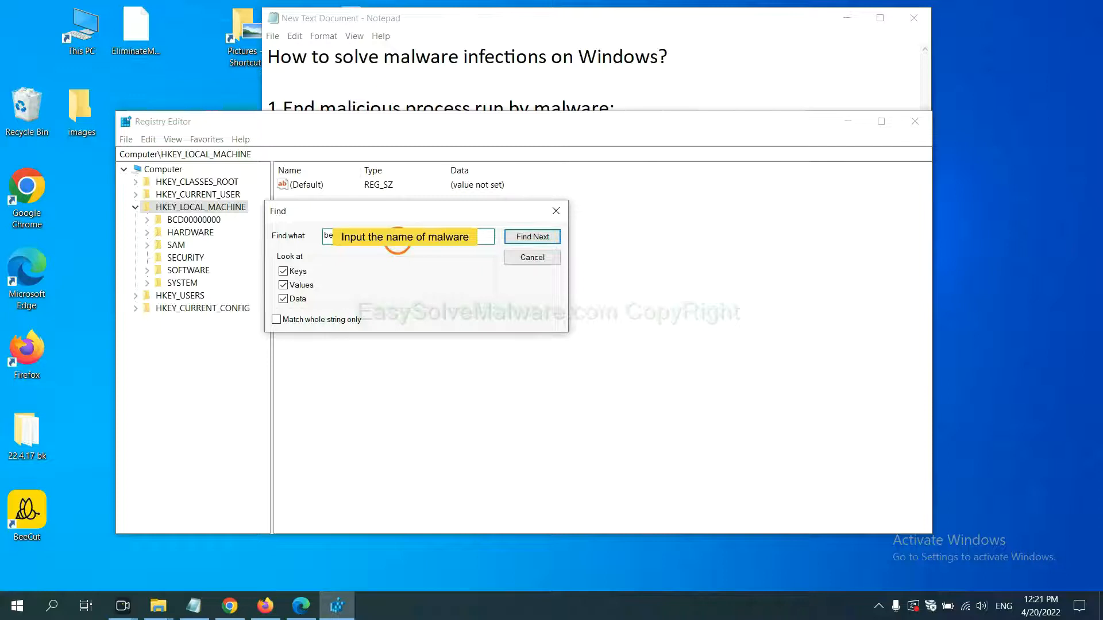
type("beecut")
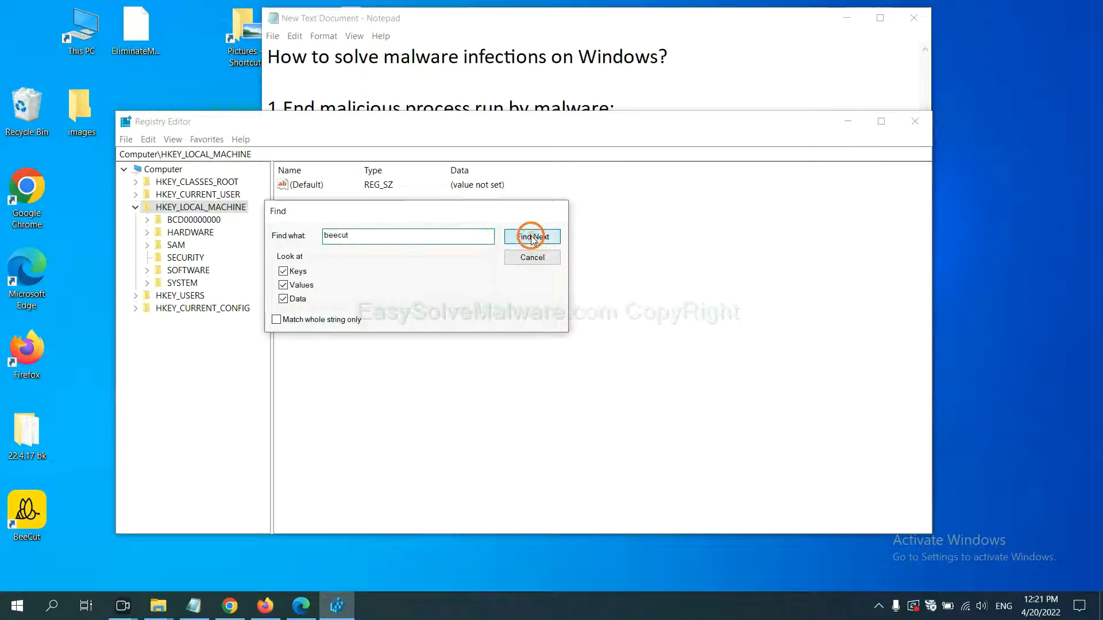
left_click(532, 237)
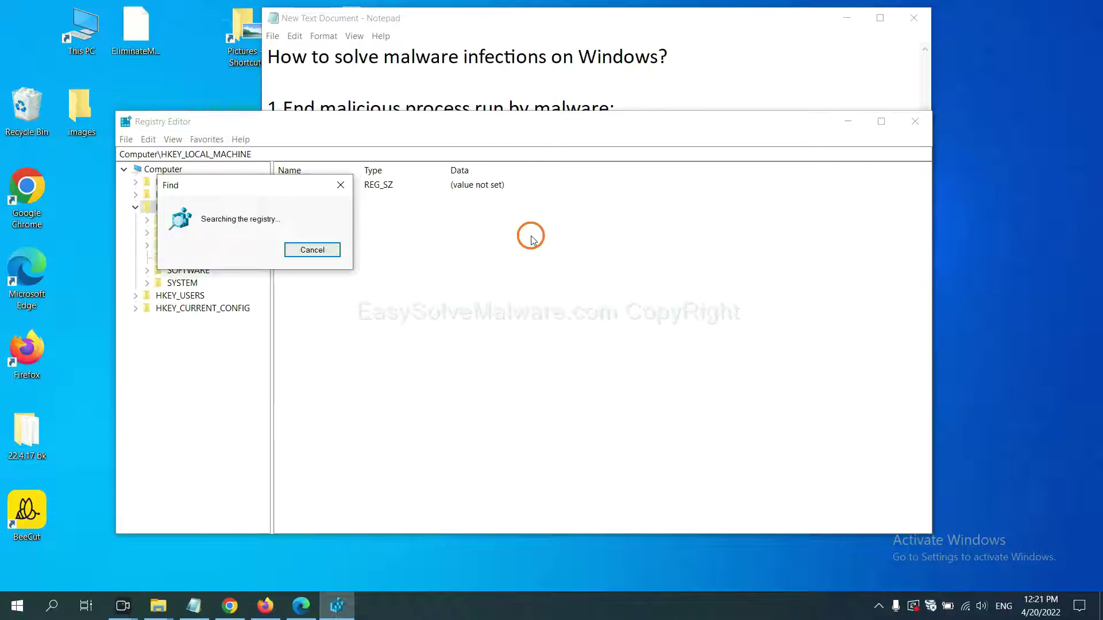
mouse_move(531, 249)
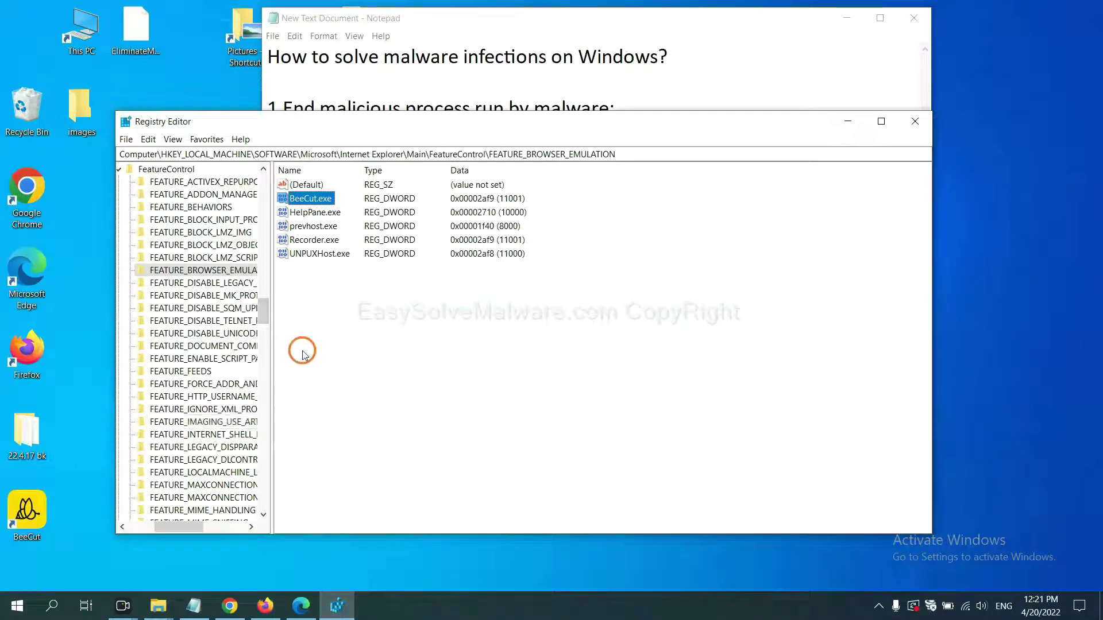
mouse_move(294, 330)
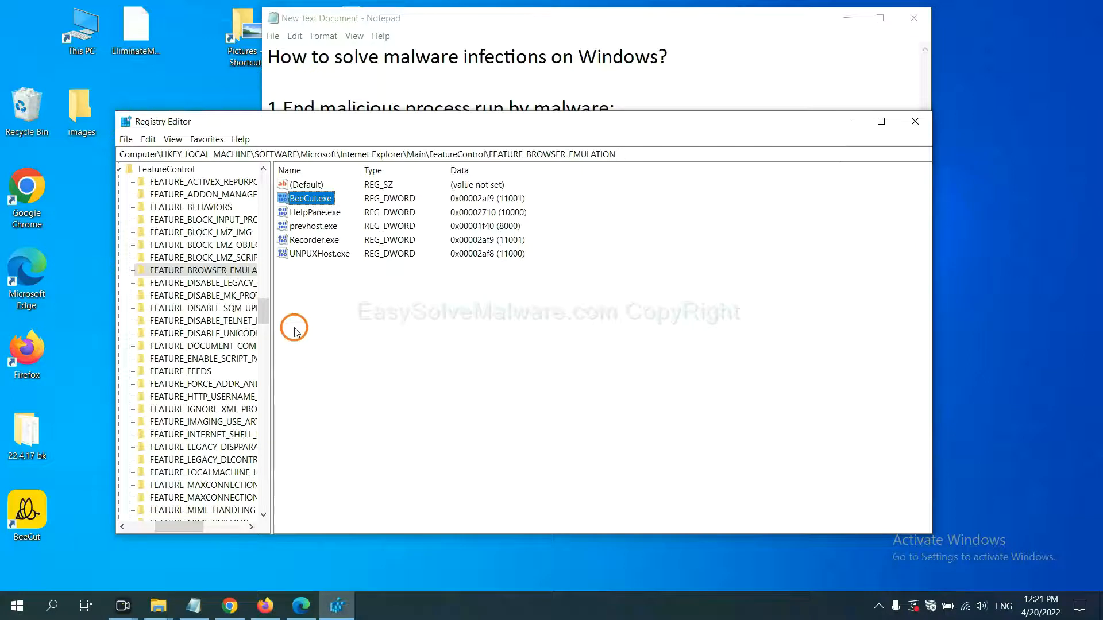
right_click(203, 270)
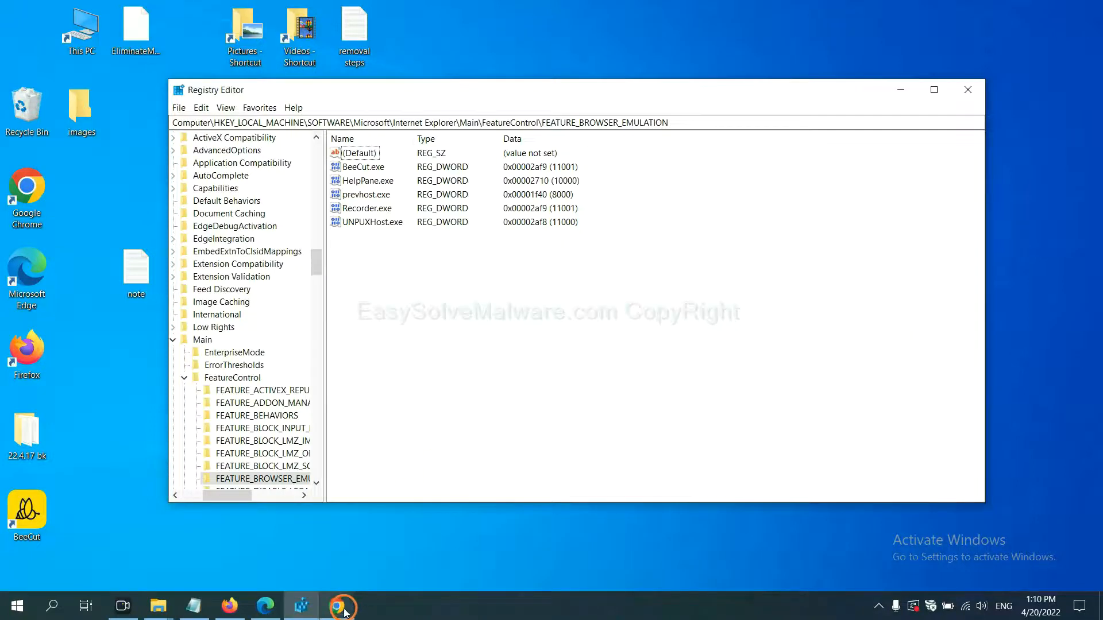
Scroll the EasySolveMalware guide in Chrome to its quick menu of removal steps.
left_click(343, 605)
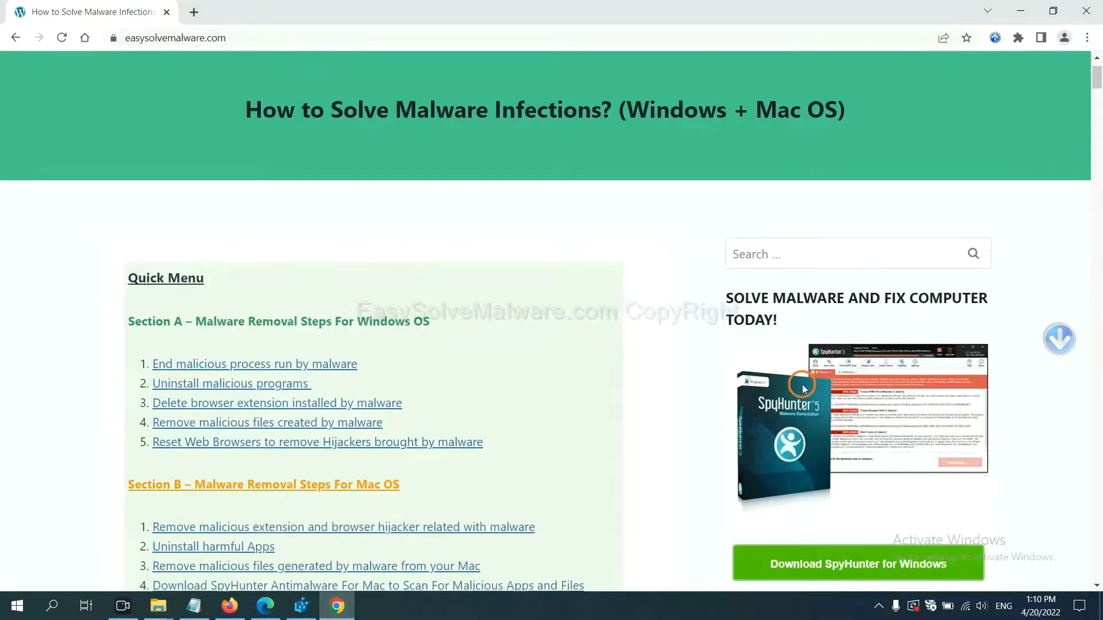
scroll("up", 3)
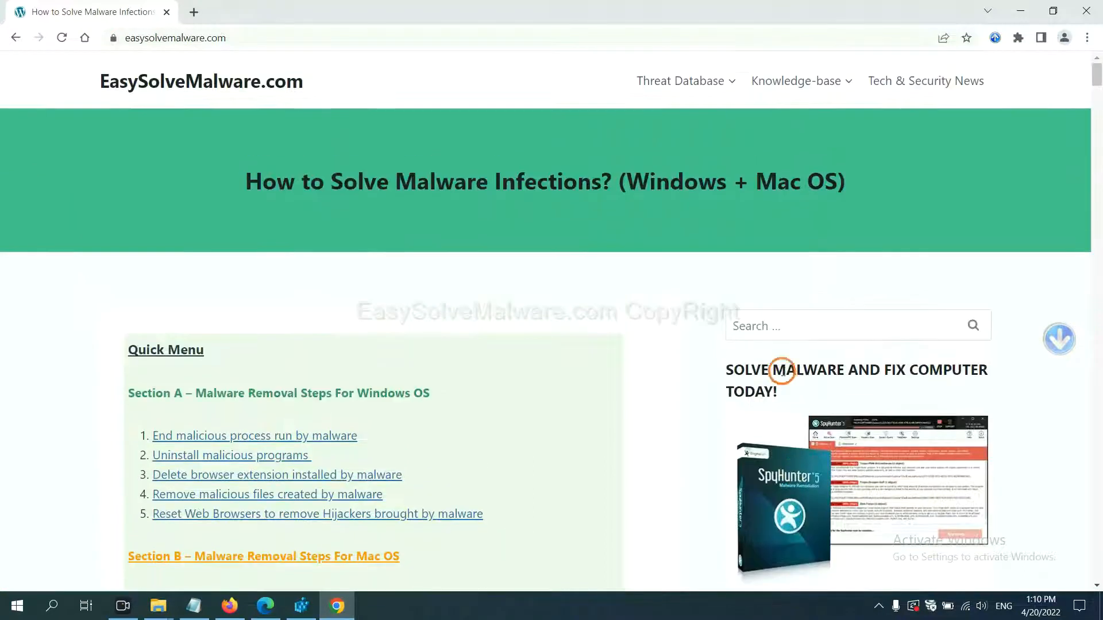
mouse_move(215, 93)
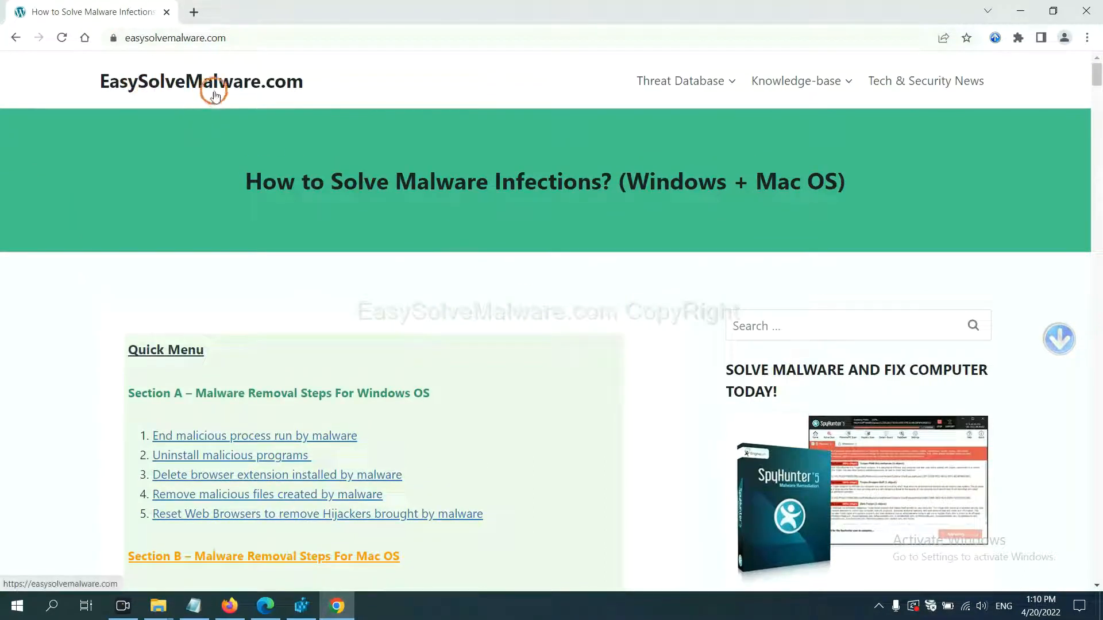
scroll("down", 3)
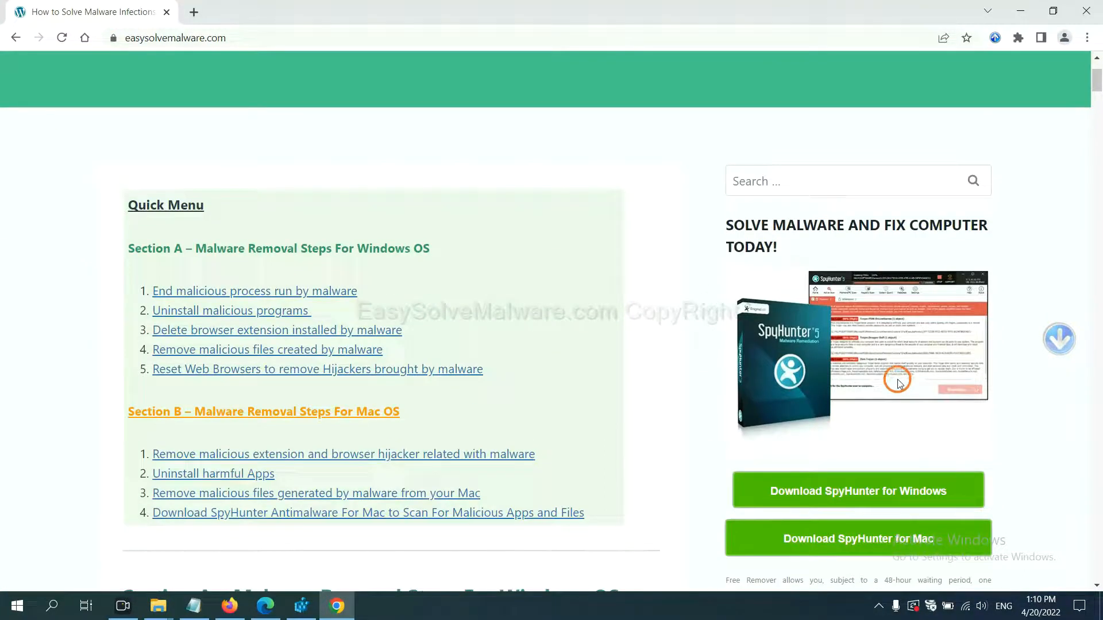
scroll("down", 3)
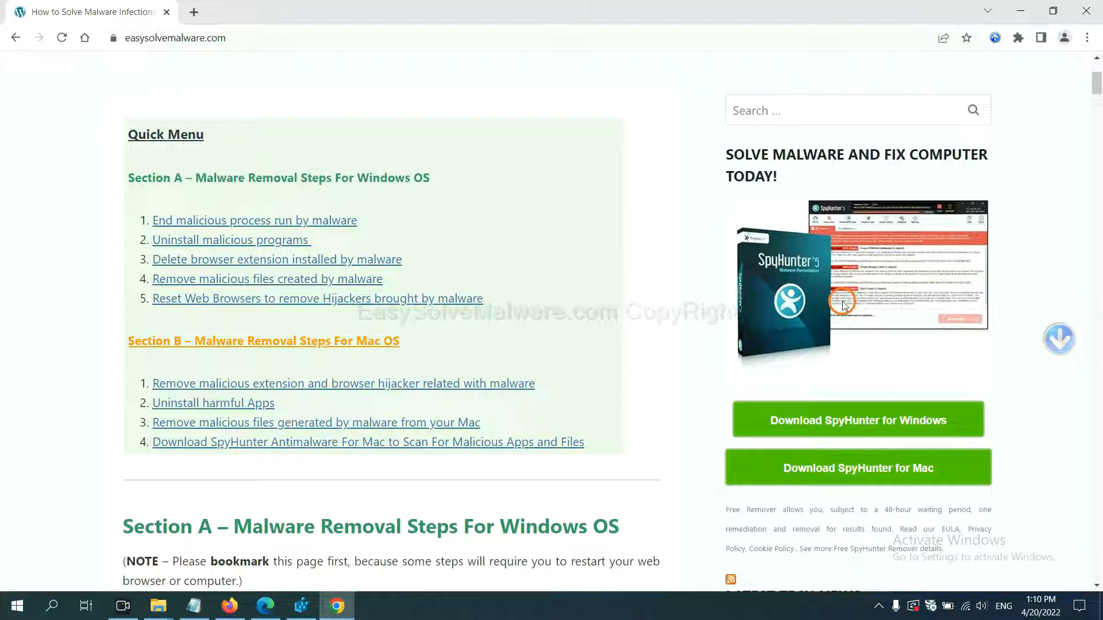
mouse_move(869, 421)
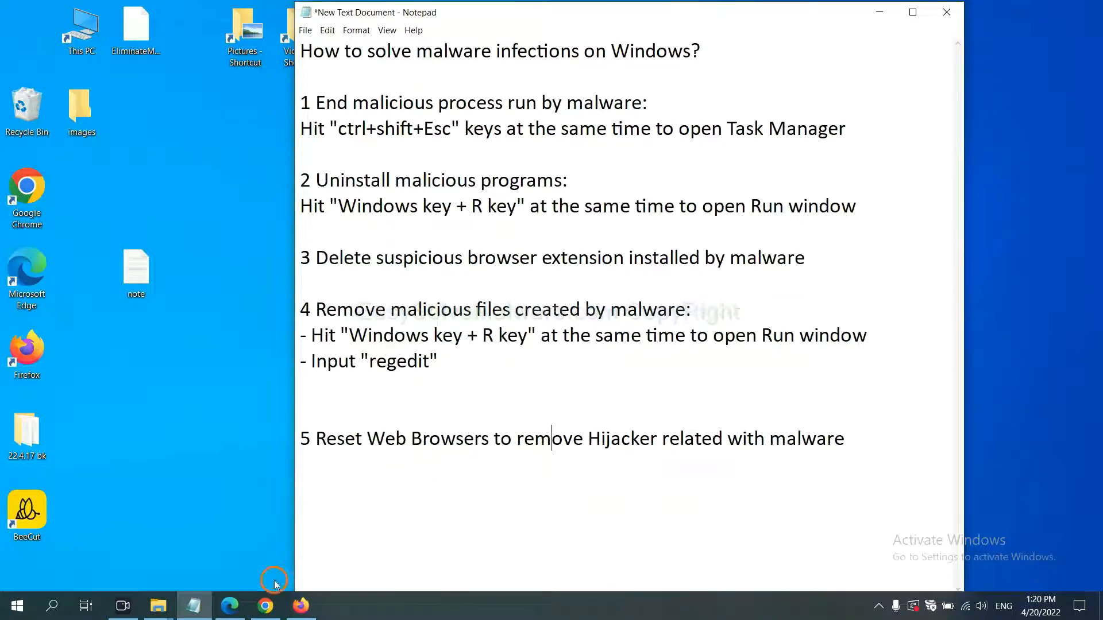
Search Chrome settings for 'reset' and start 'Restore settings to their original defaults'.
left_click(264, 605)
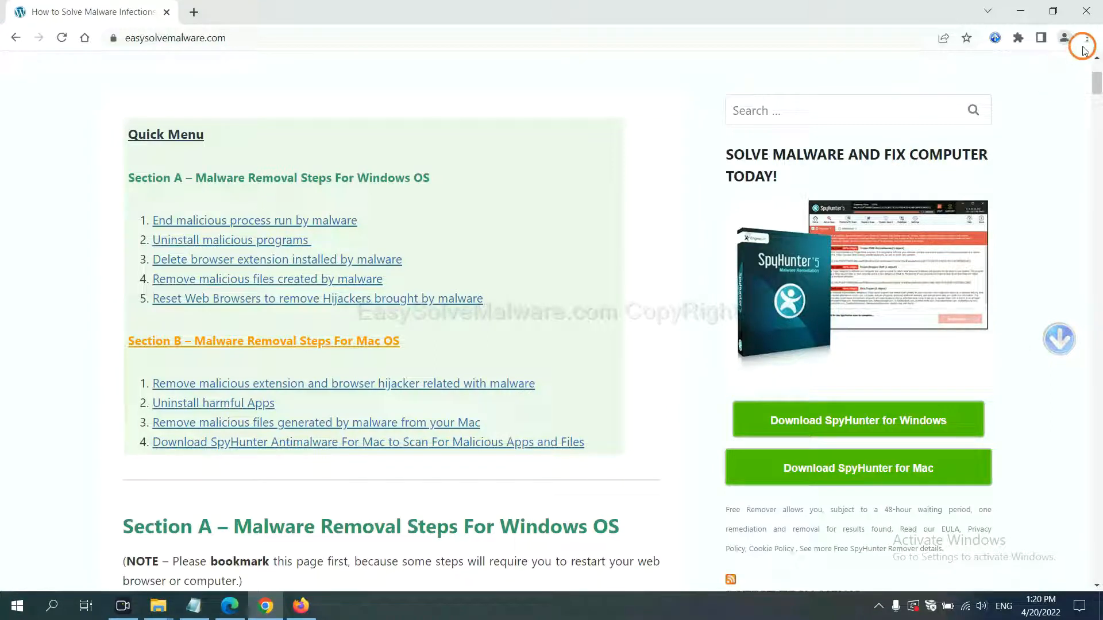
left_click(1086, 38)
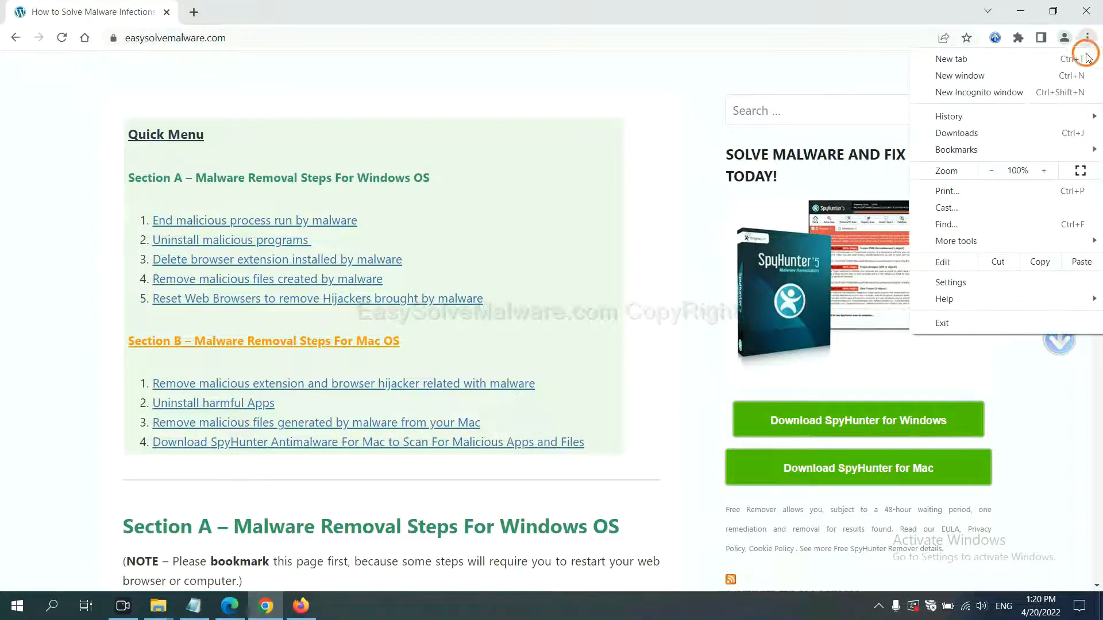
left_click(950, 283)
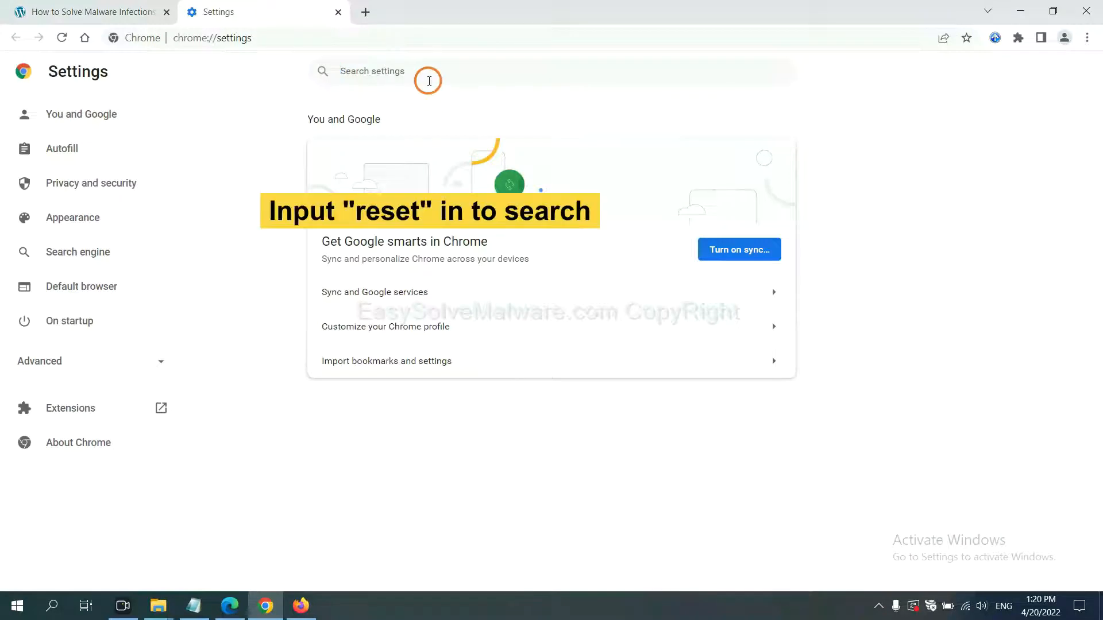
type("reset")
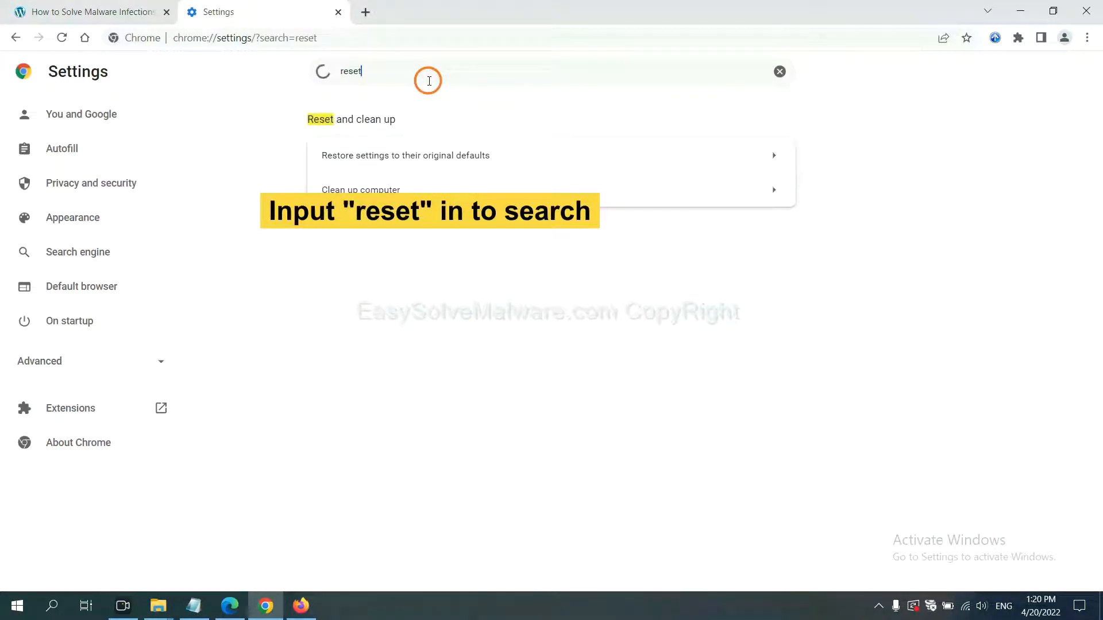
left_click(405, 155)
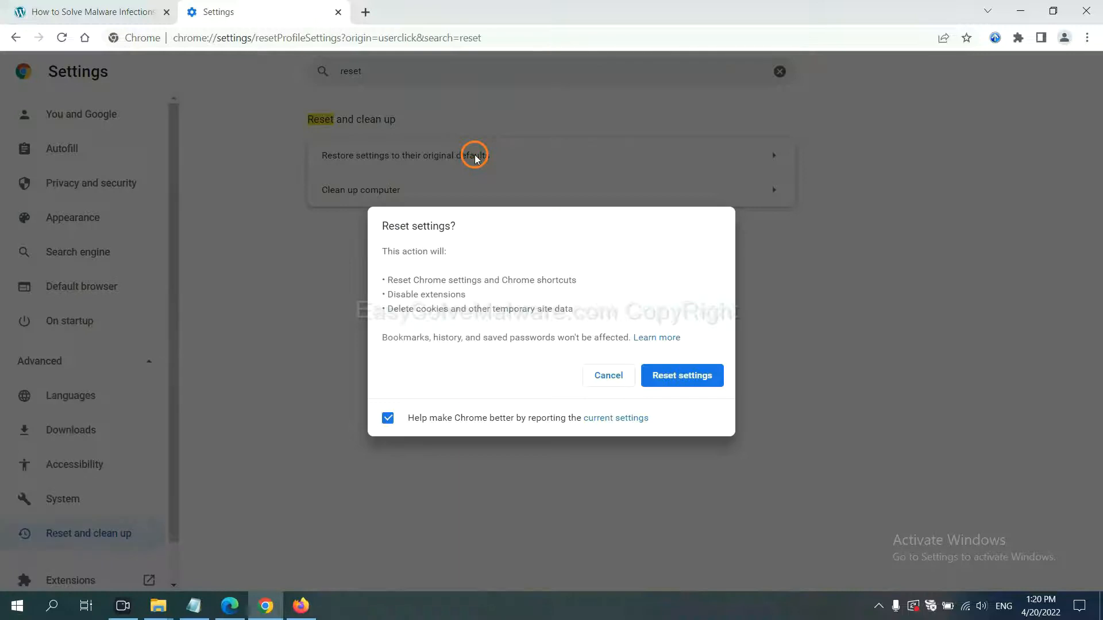
mouse_move(681, 374)
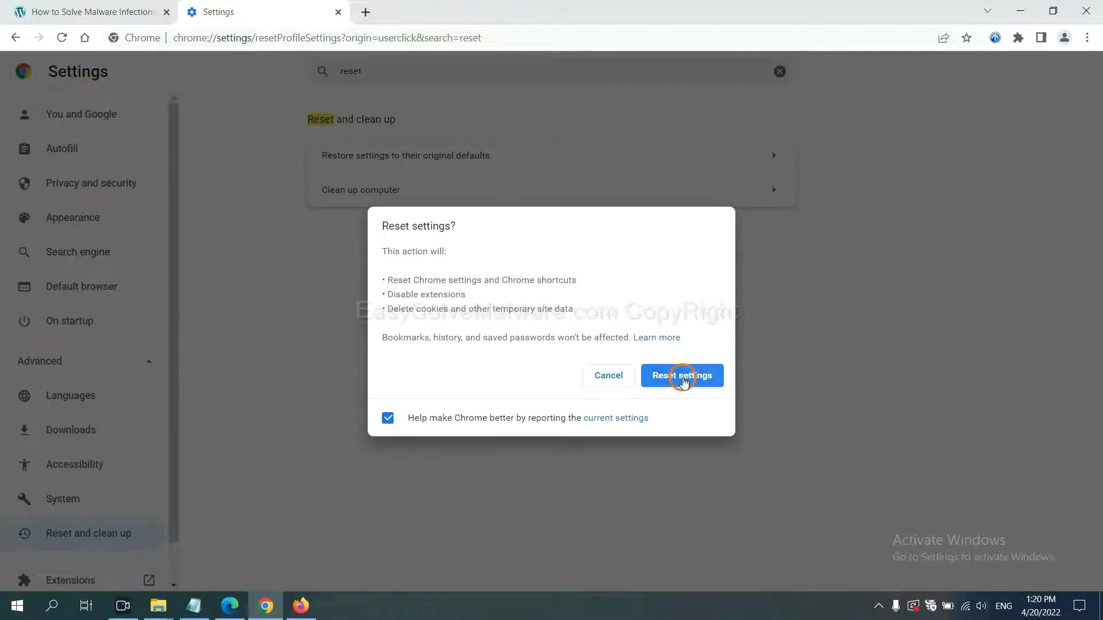
mouse_move(299, 571)
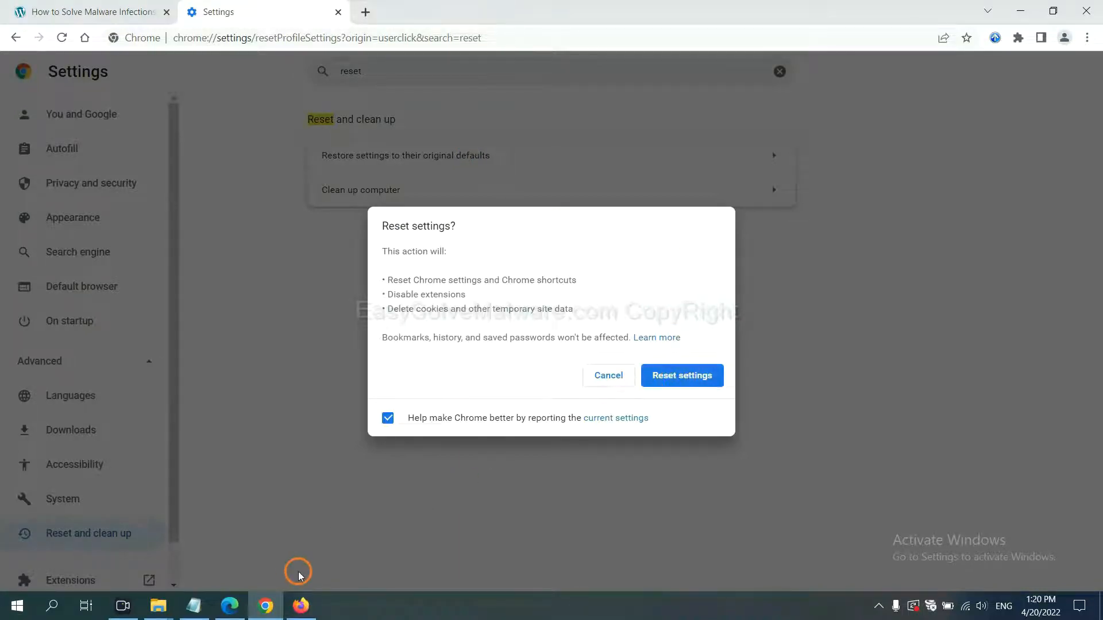
Reach Firefox's Troubleshooting Information via Help and start Refresh Firefox.
left_click(300, 606)
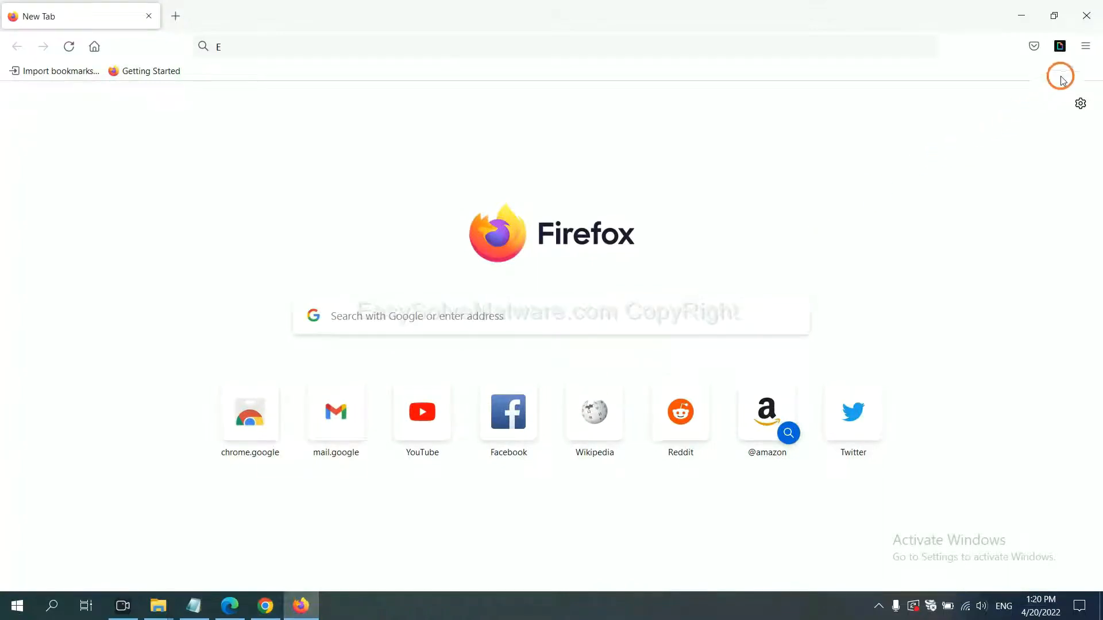
left_click(1085, 46)
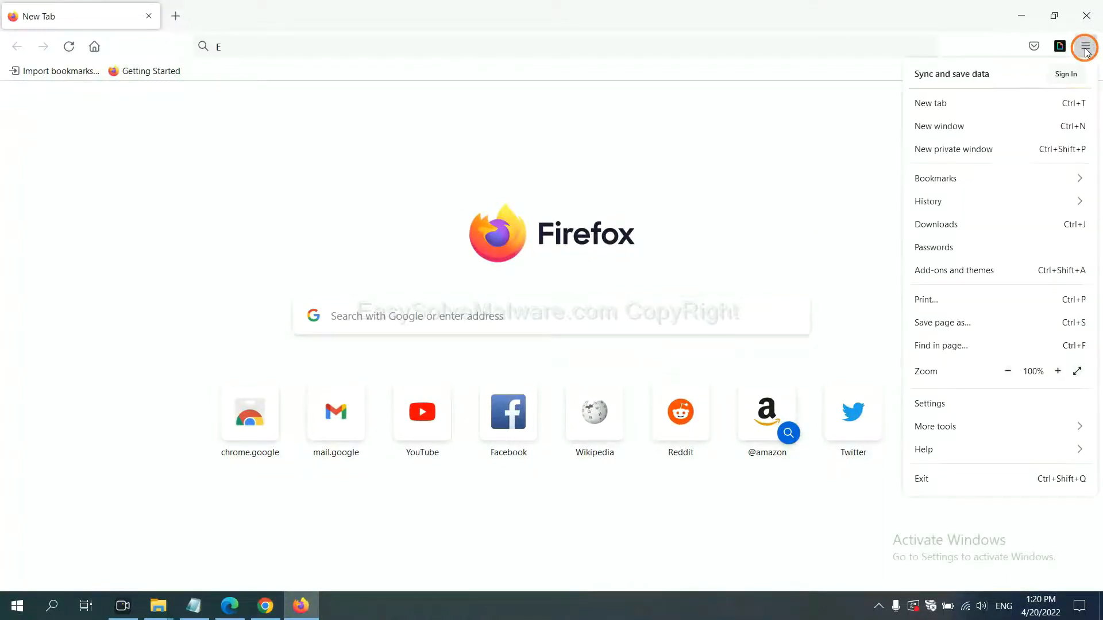
mouse_move(945, 440)
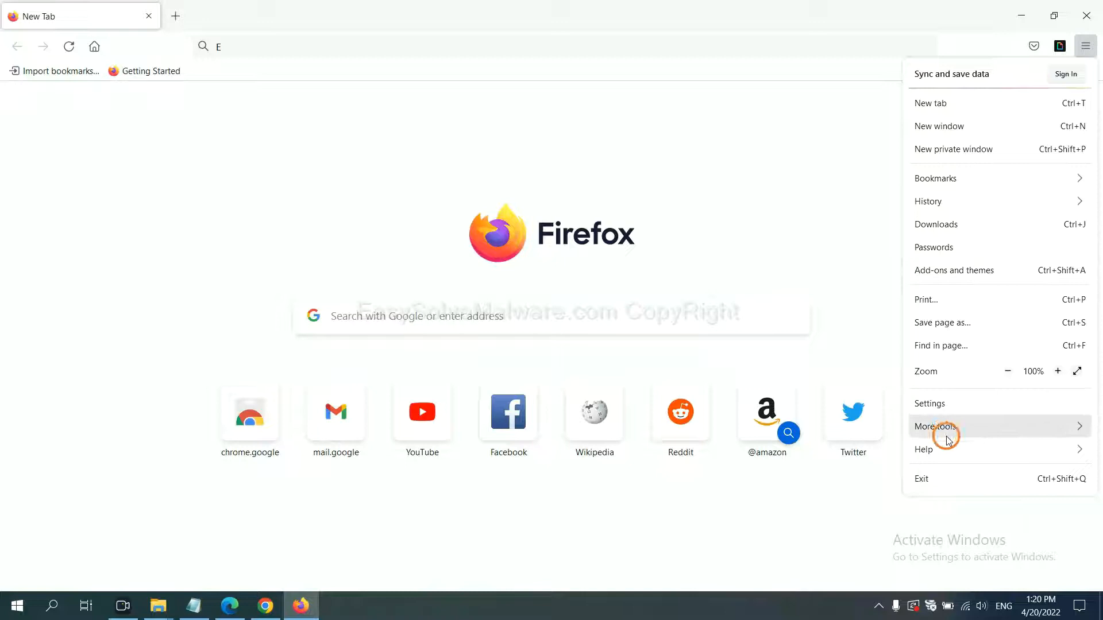
left_click(923, 449)
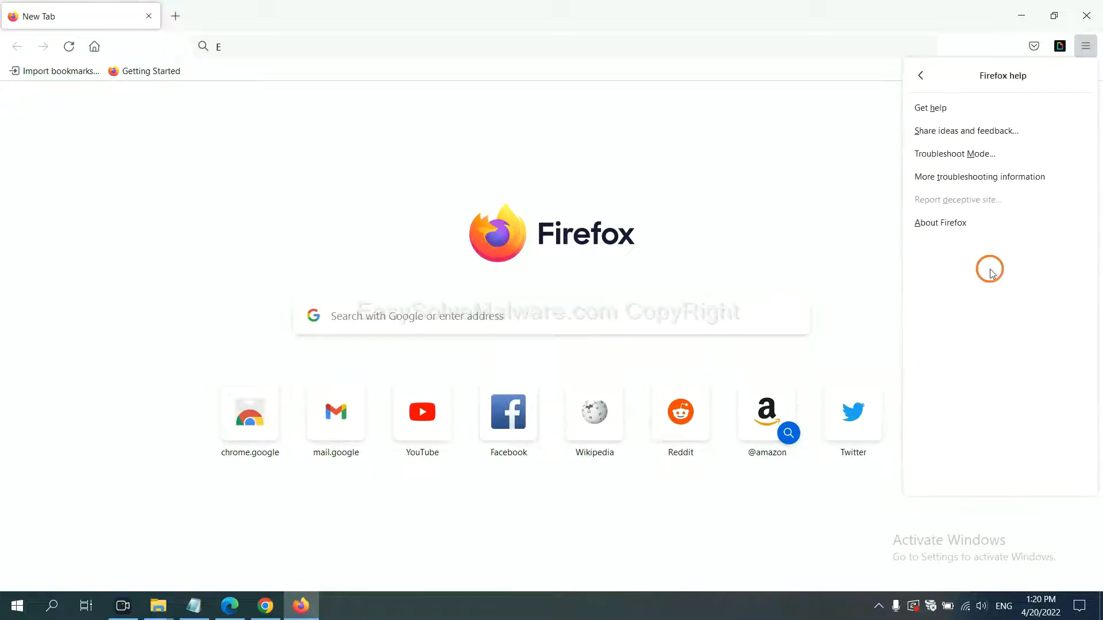
mouse_move(979, 177)
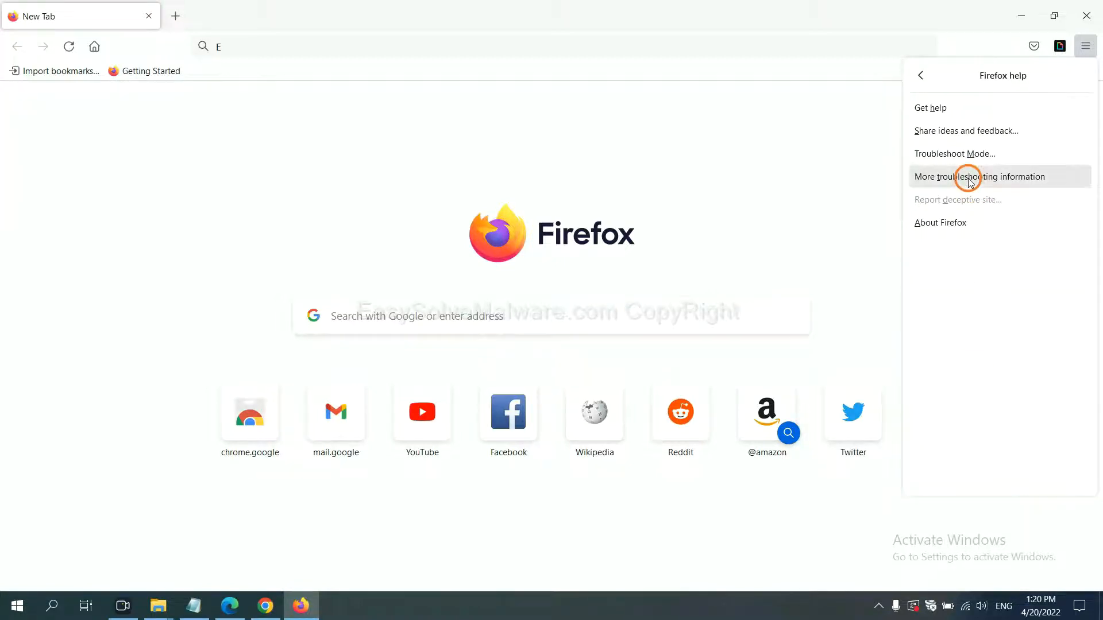
left_click(979, 177)
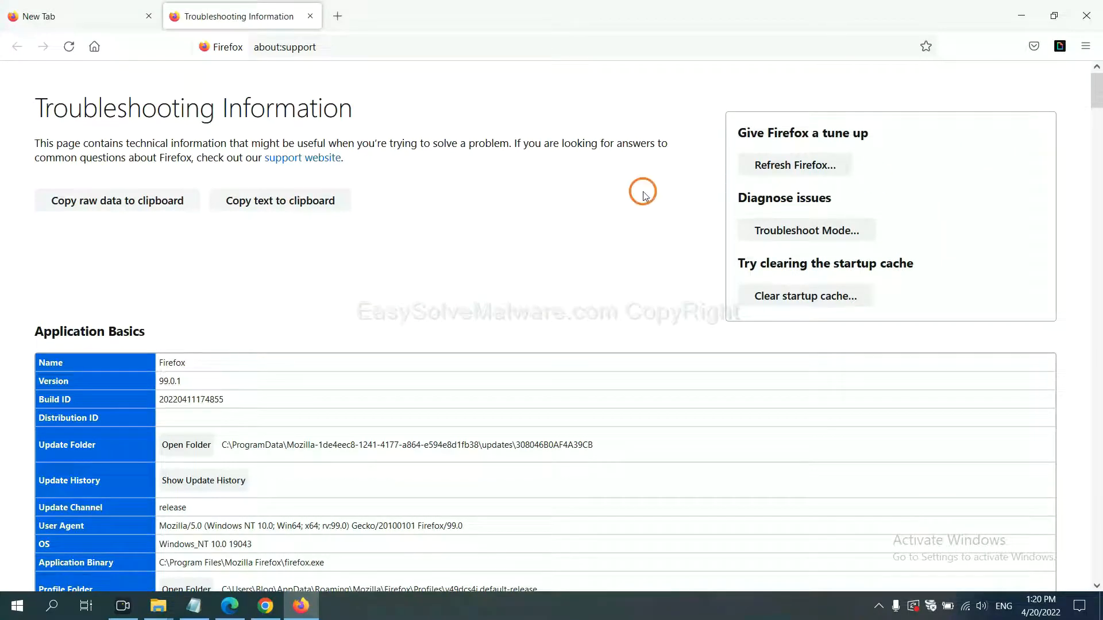
mouse_move(794, 164)
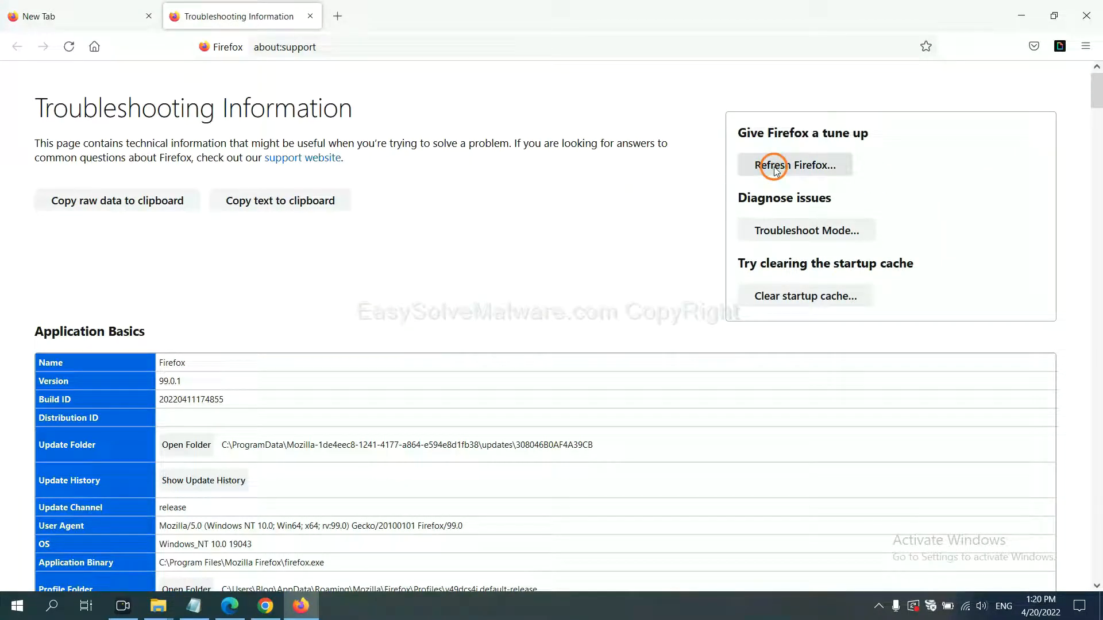
left_click(794, 165)
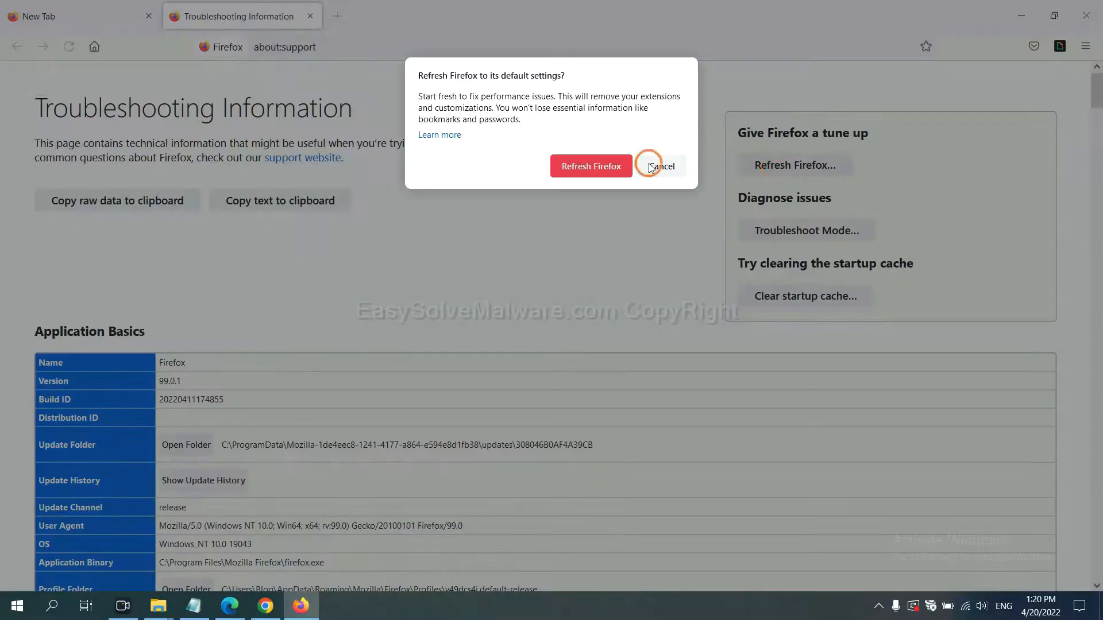
mouse_move(282, 478)
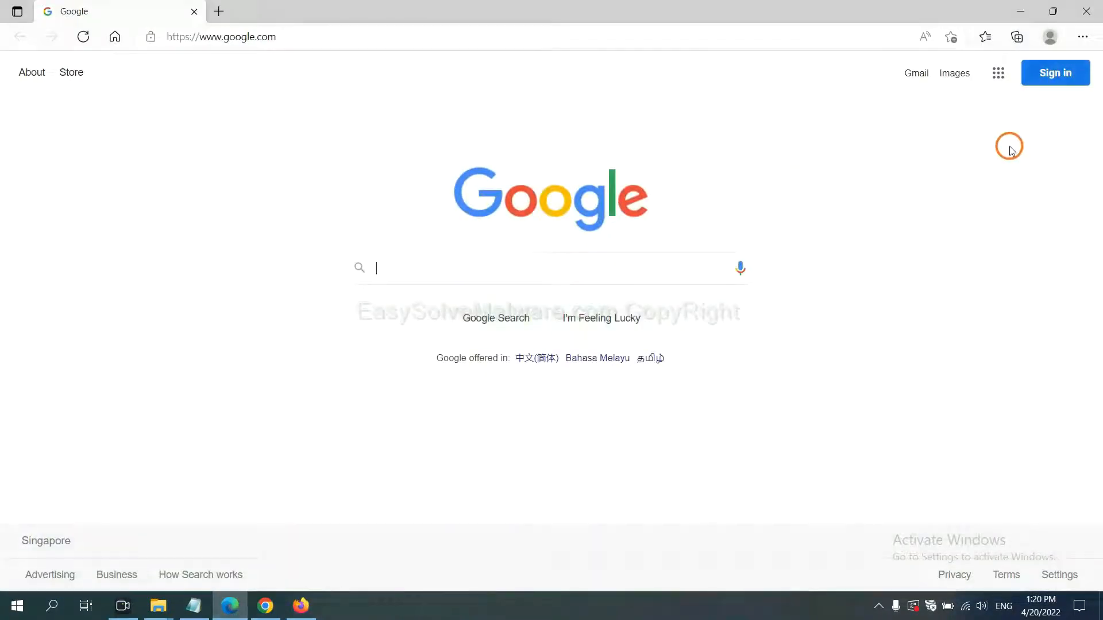
mouse_move(1082, 37)
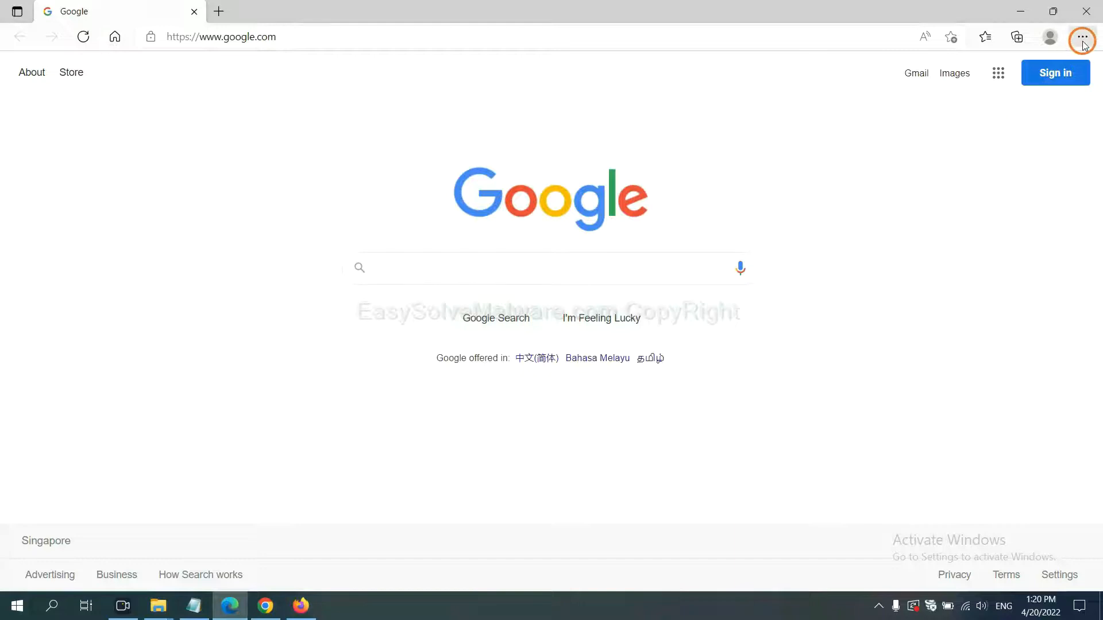
Search Edge settings for 're' and start 'Restore settings to their default values'.
left_click(1082, 37)
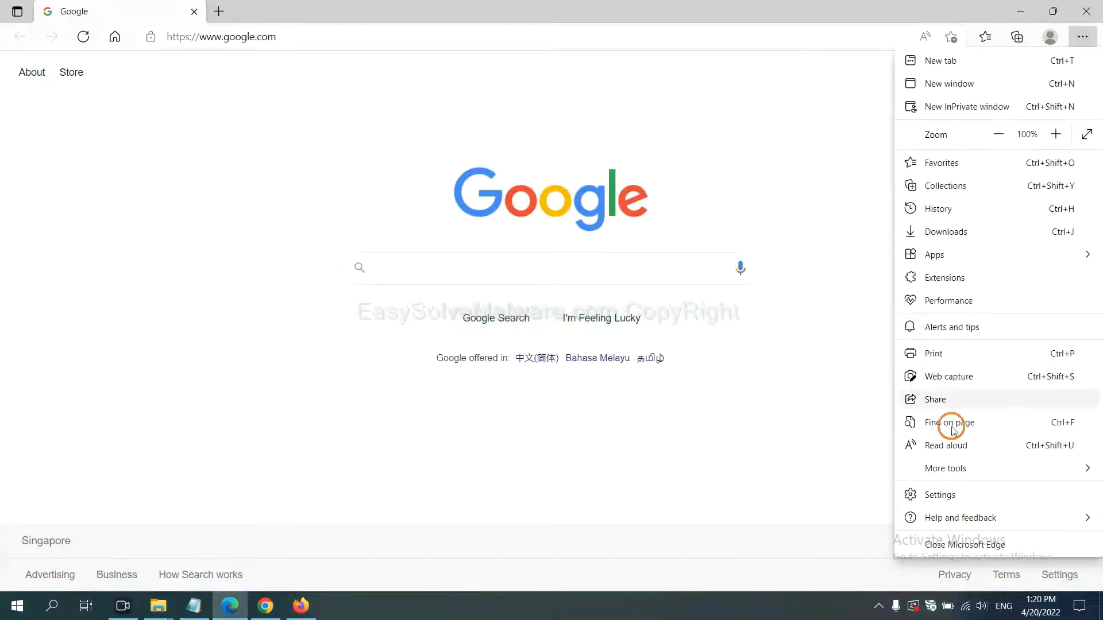
left_click(939, 494)
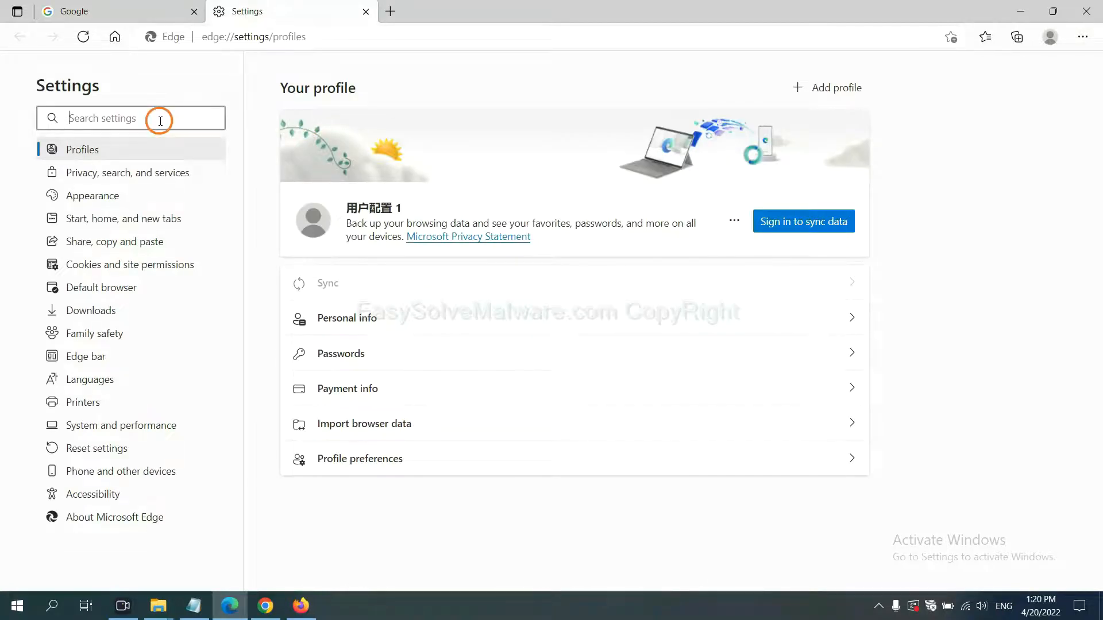
type("reset")
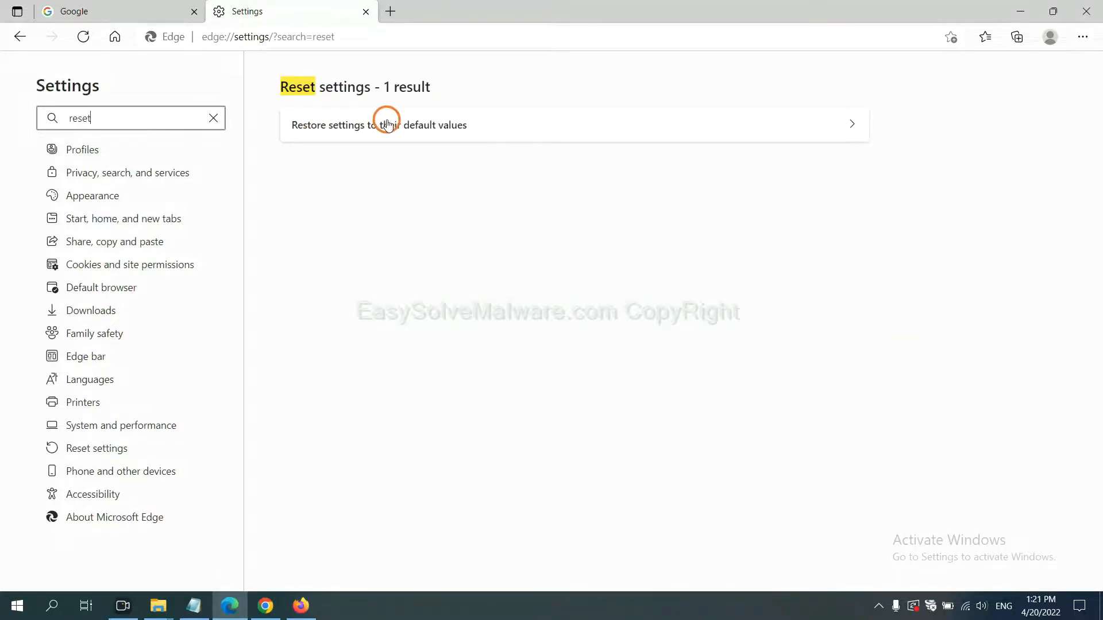
left_click(378, 124)
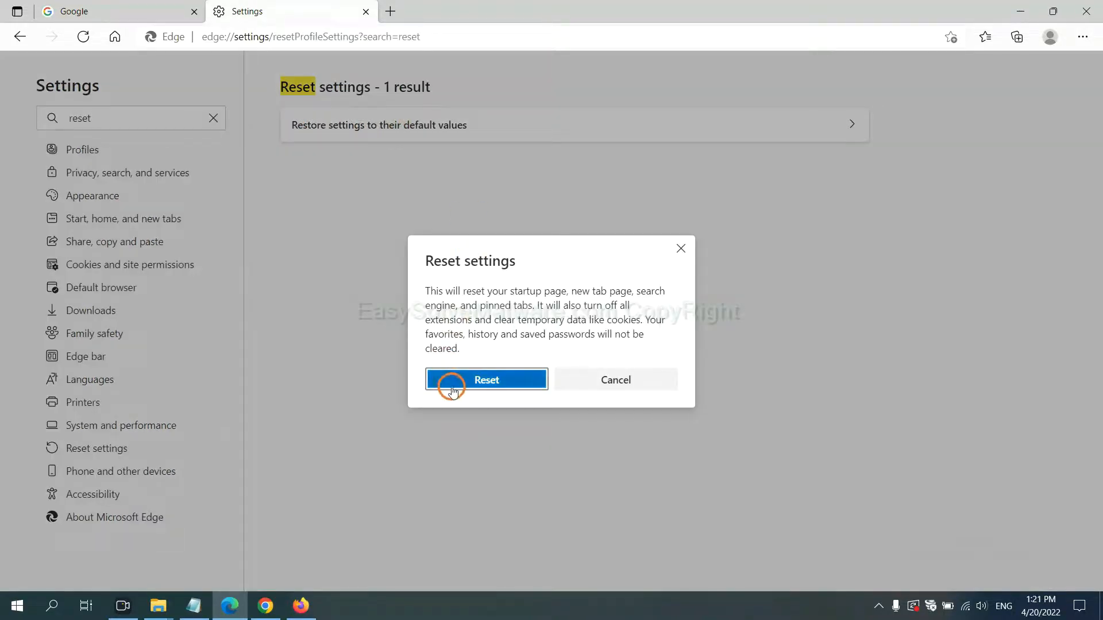
mouse_move(620, 454)
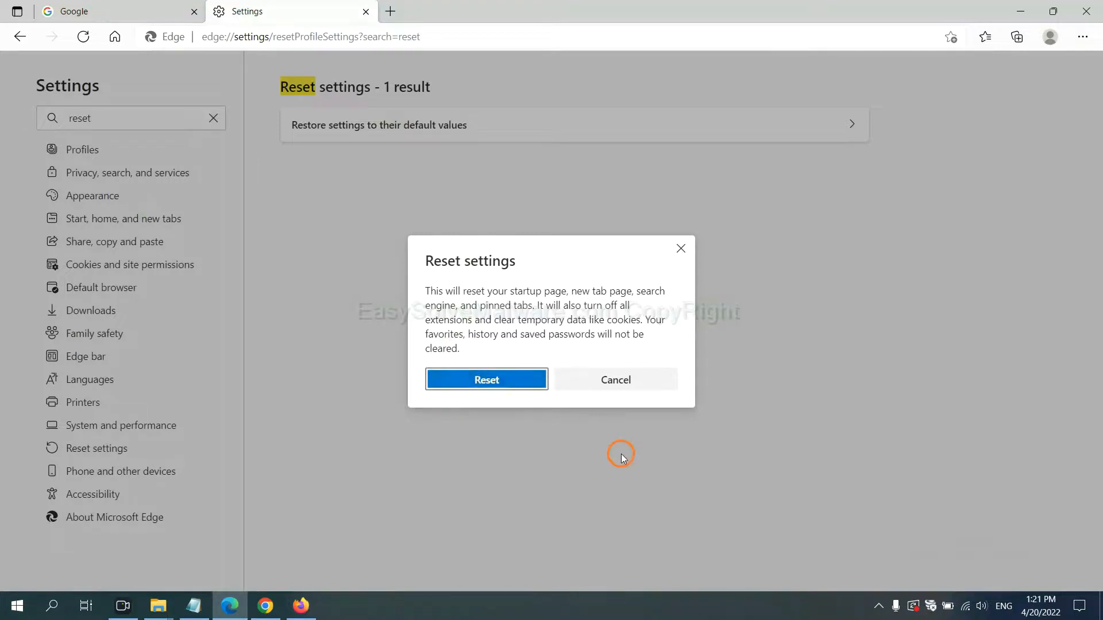